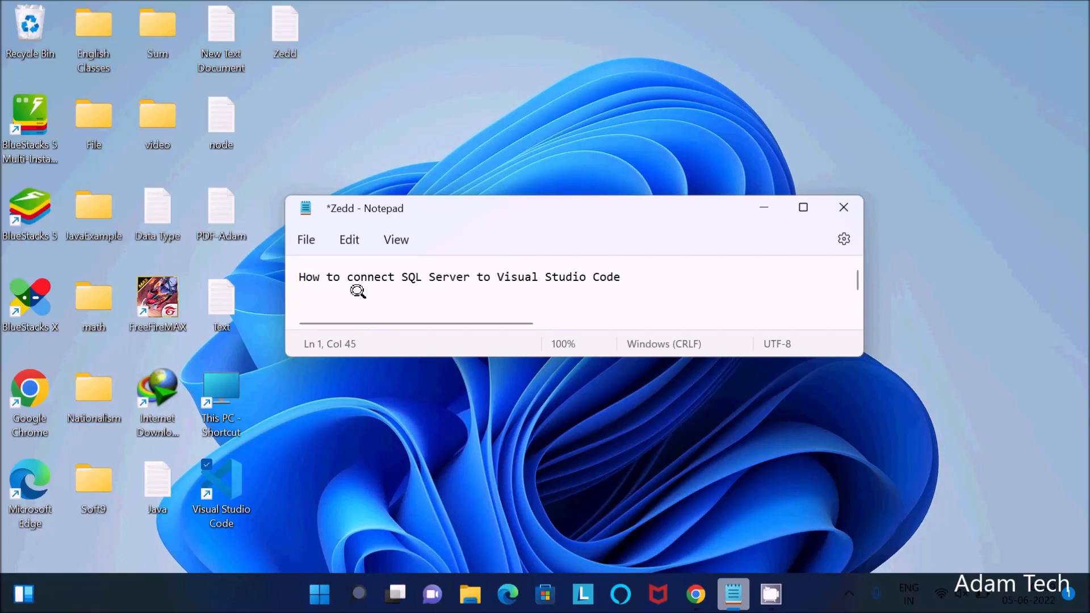
mouse_move(436, 282)
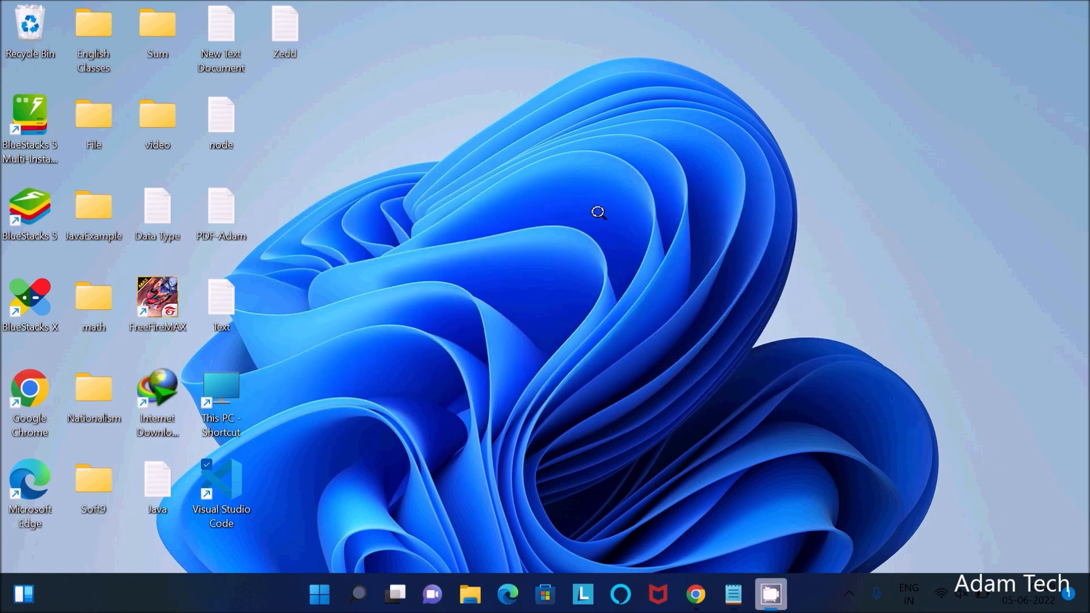
mouse_move(645, 458)
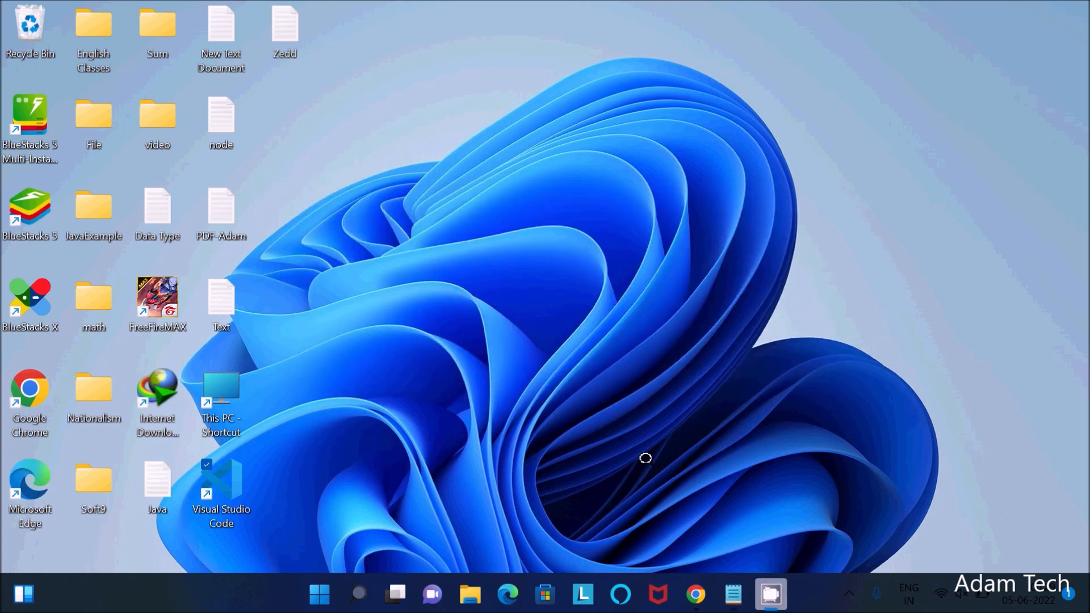
Search Windows for 'ss' and launch SQL Server Management Studio.
left_click(358, 594)
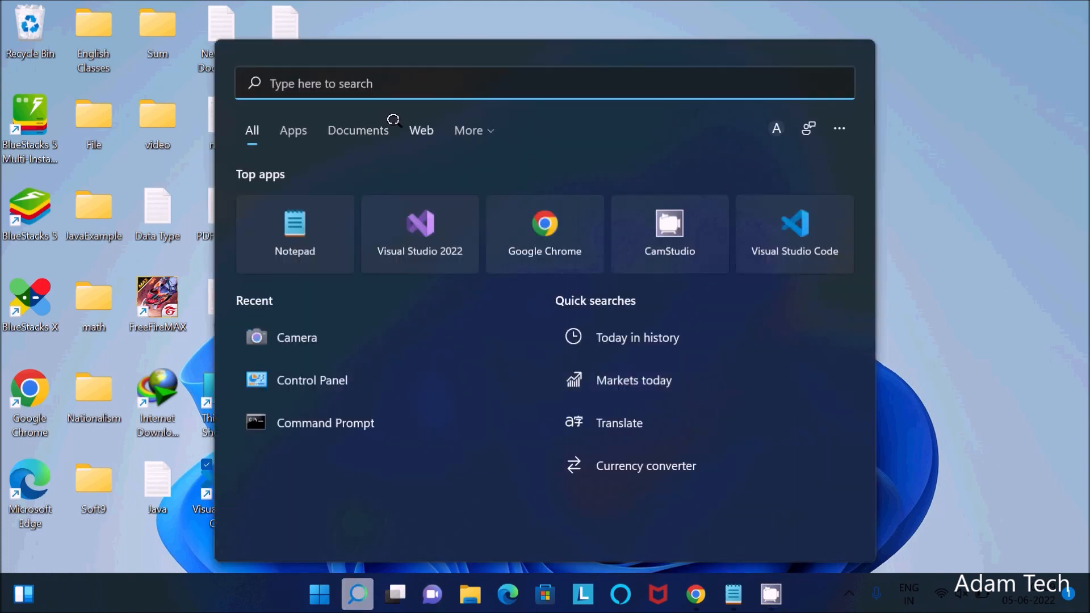
type("ss")
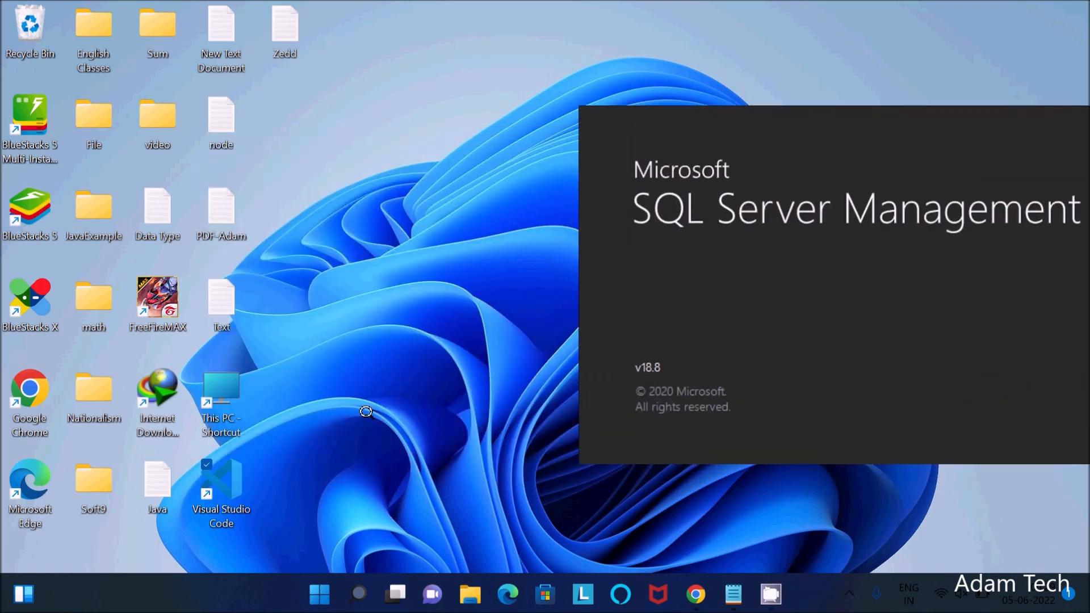
mouse_move(253, 534)
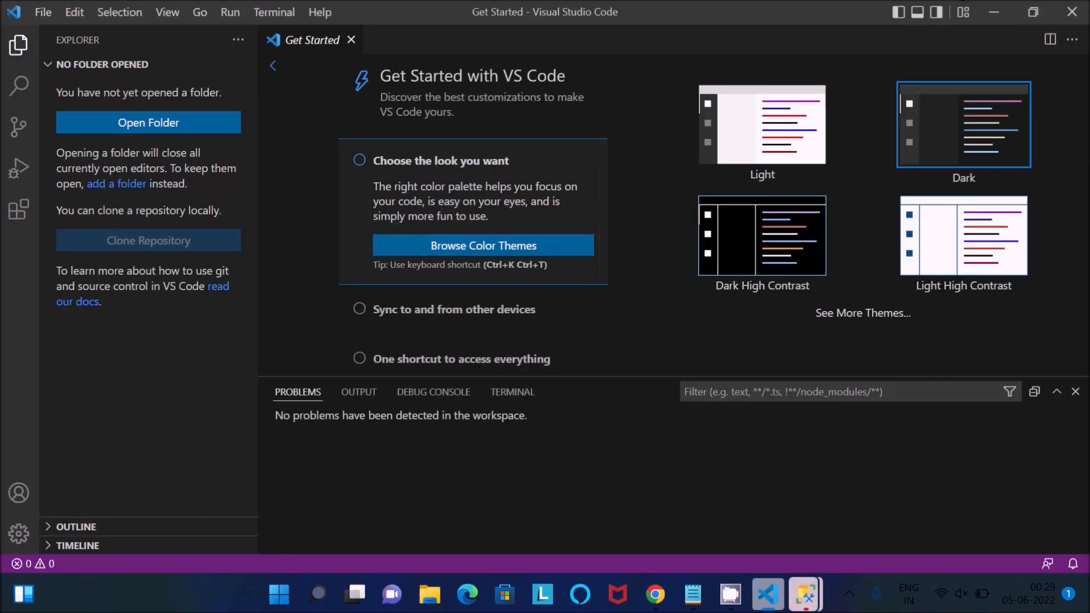
Choose the local server name and switch to SQL Server Authentication.
left_click(807, 594)
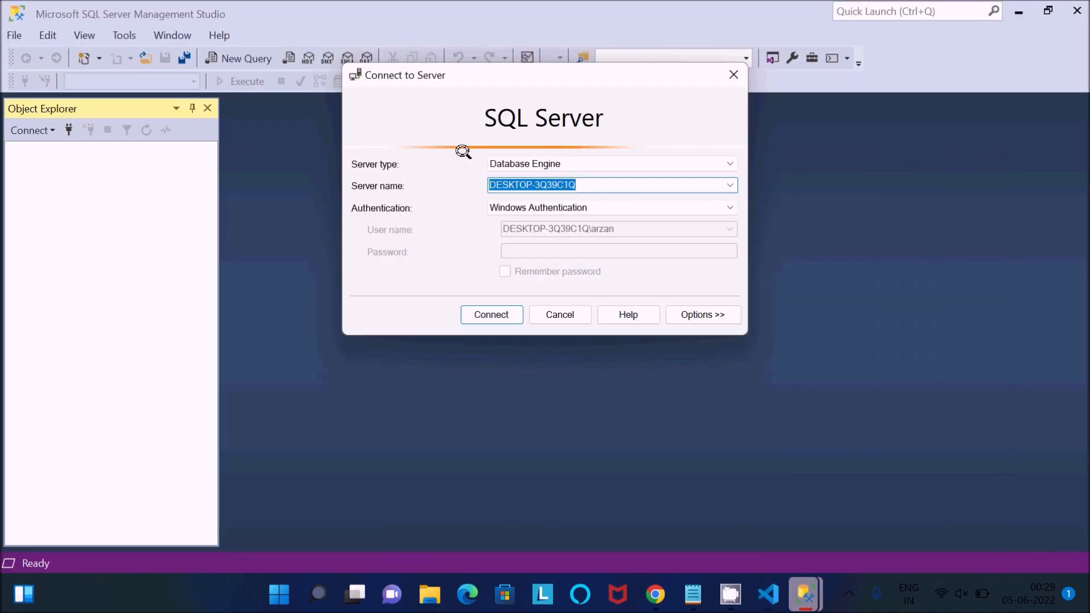
mouse_move(150, 19)
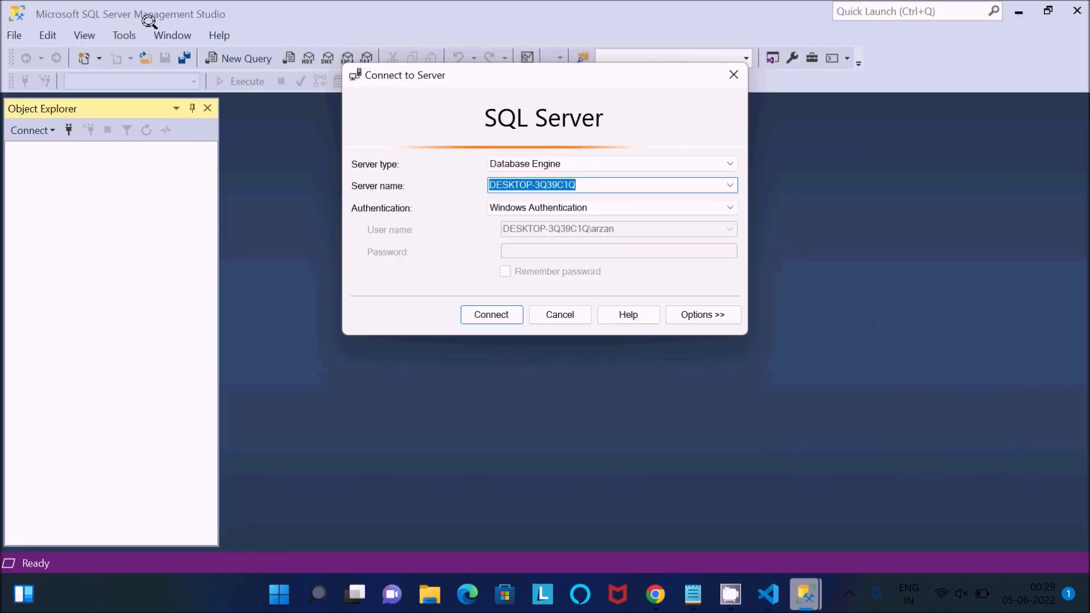
mouse_move(478, 102)
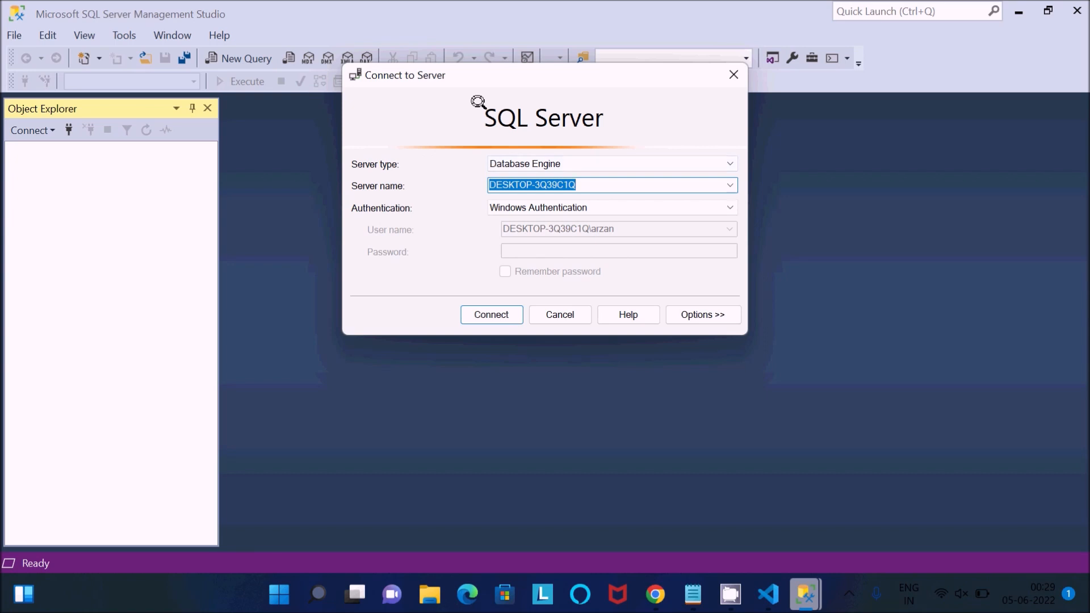
mouse_move(599, 149)
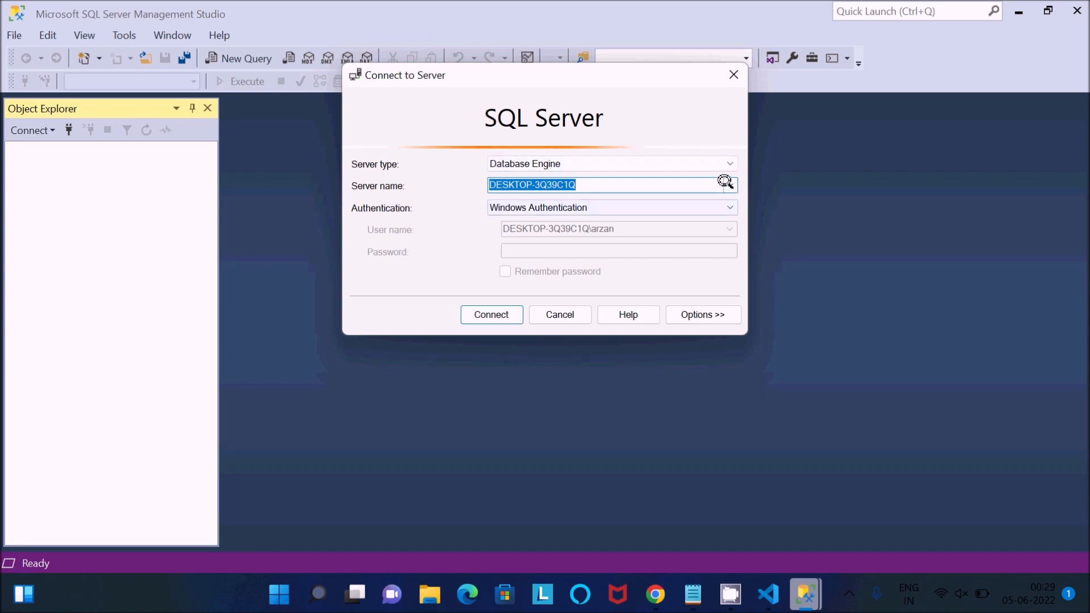
left_click(729, 184)
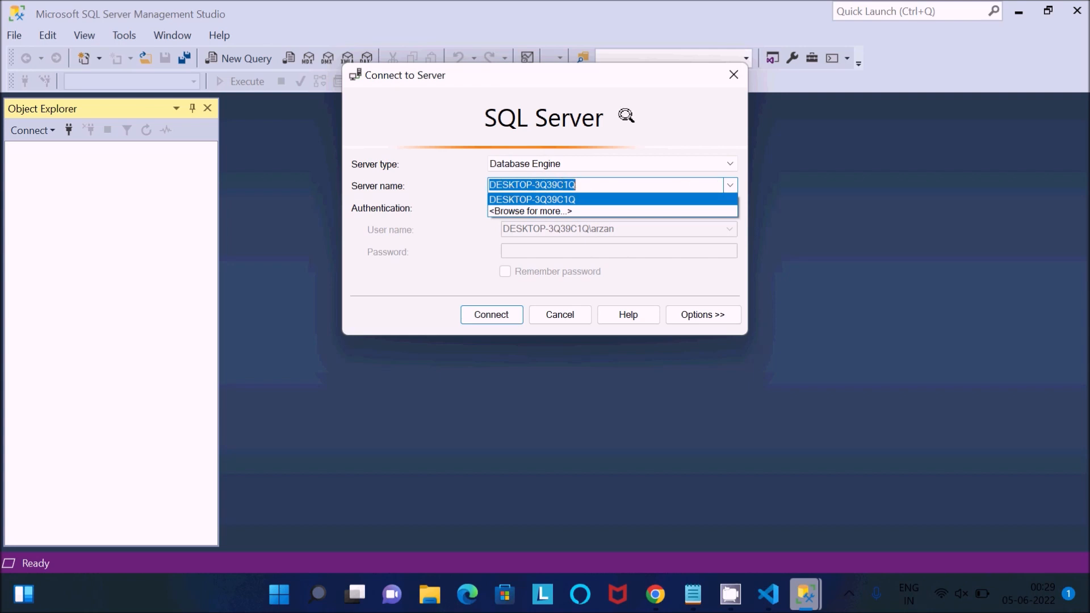
left_click(531, 200)
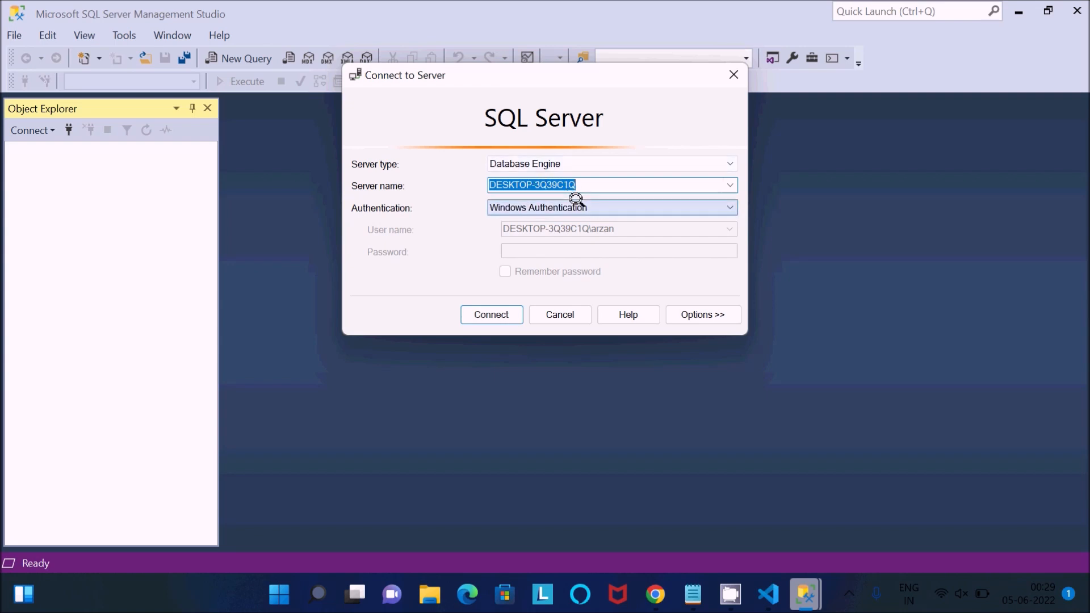
left_click(729, 206)
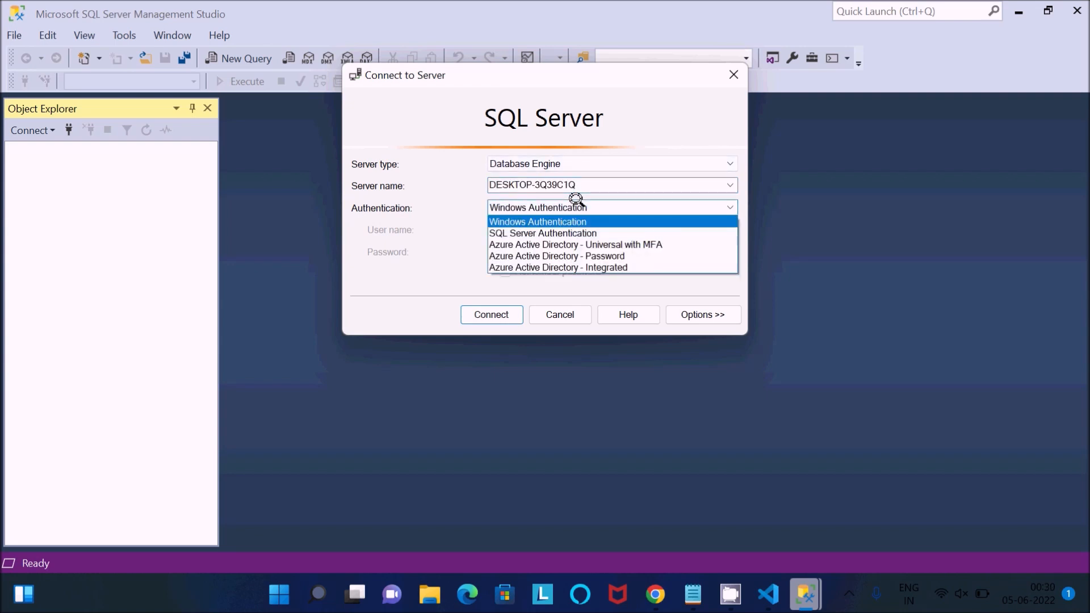
mouse_move(543, 233)
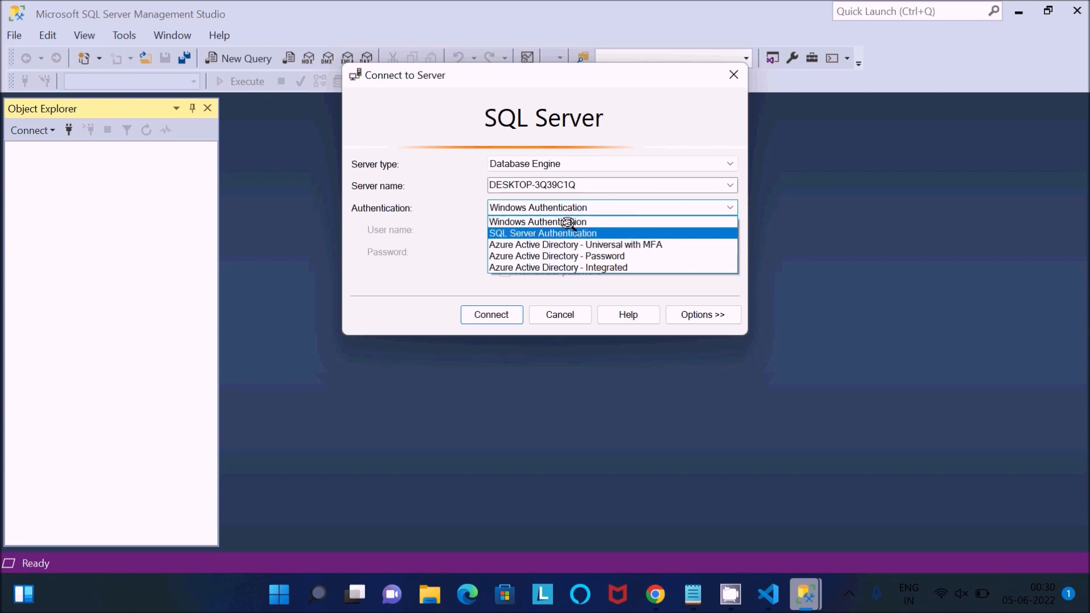
left_click(543, 233)
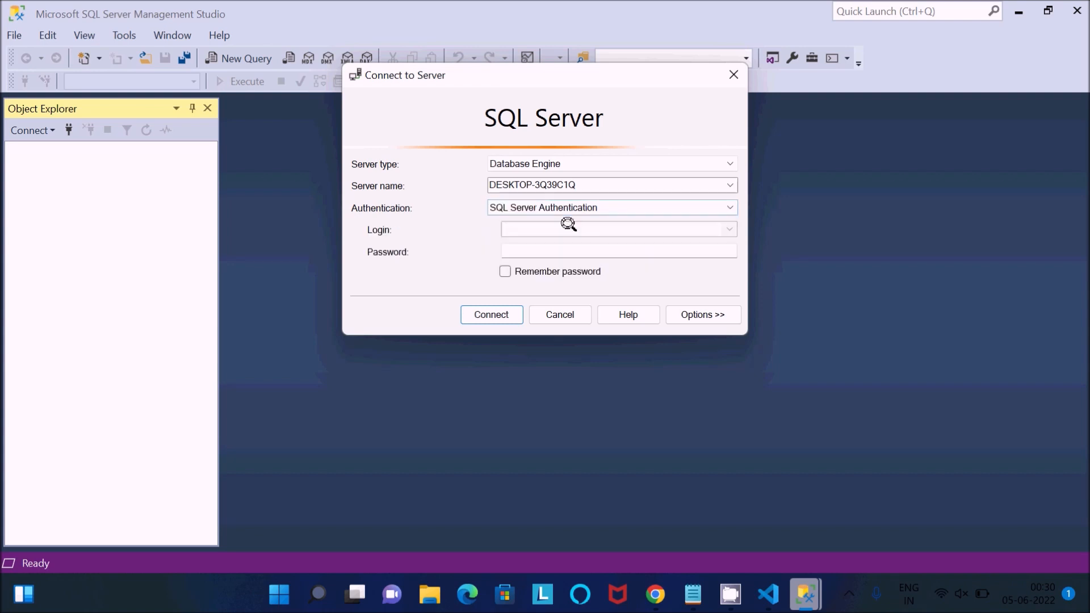
Enter login 'sa' and its password in the Connect to Server dialog.
left_click(618, 230)
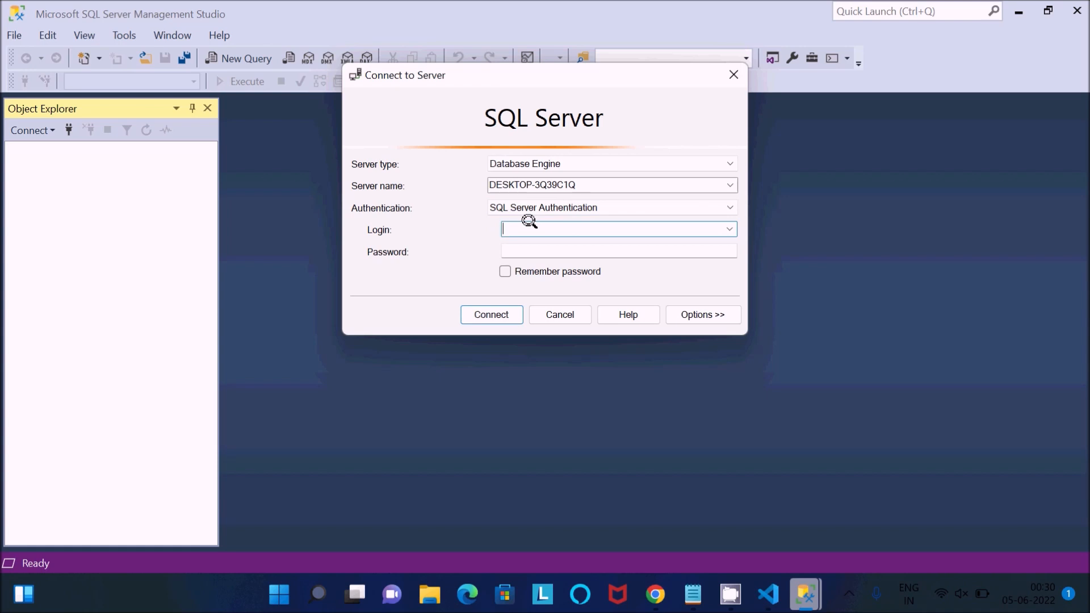
type("sa")
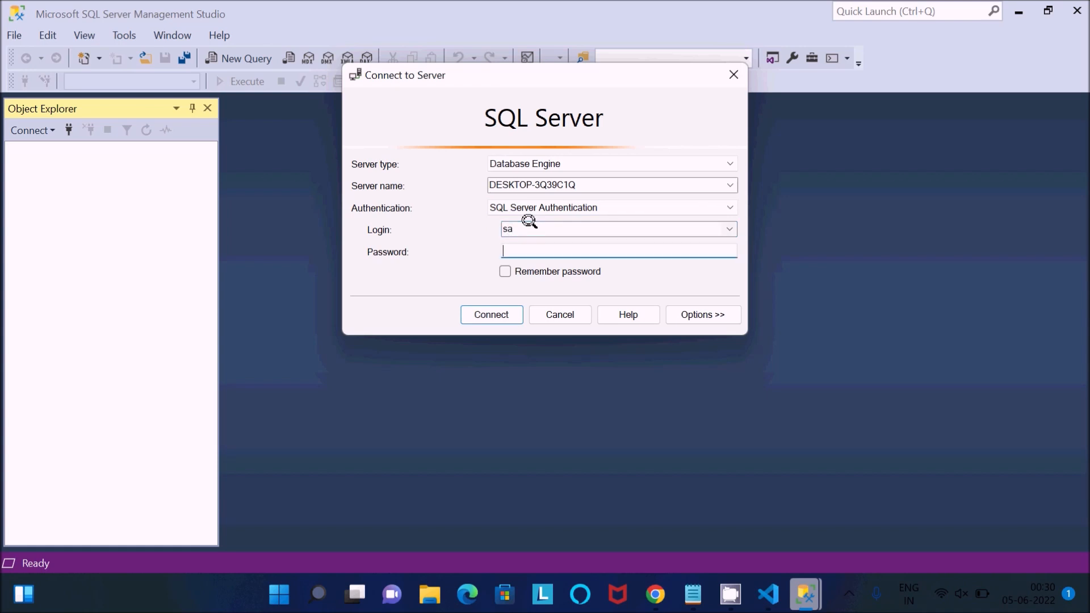
type("****")
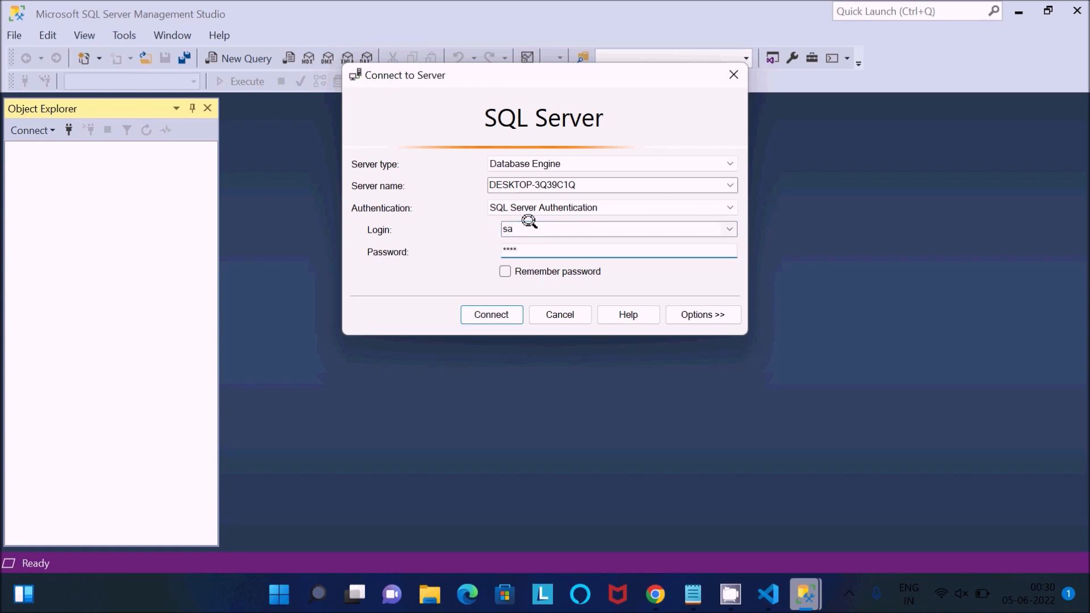
Connect to the server and expand Databases > Adam to its tables.
left_click(491, 315)
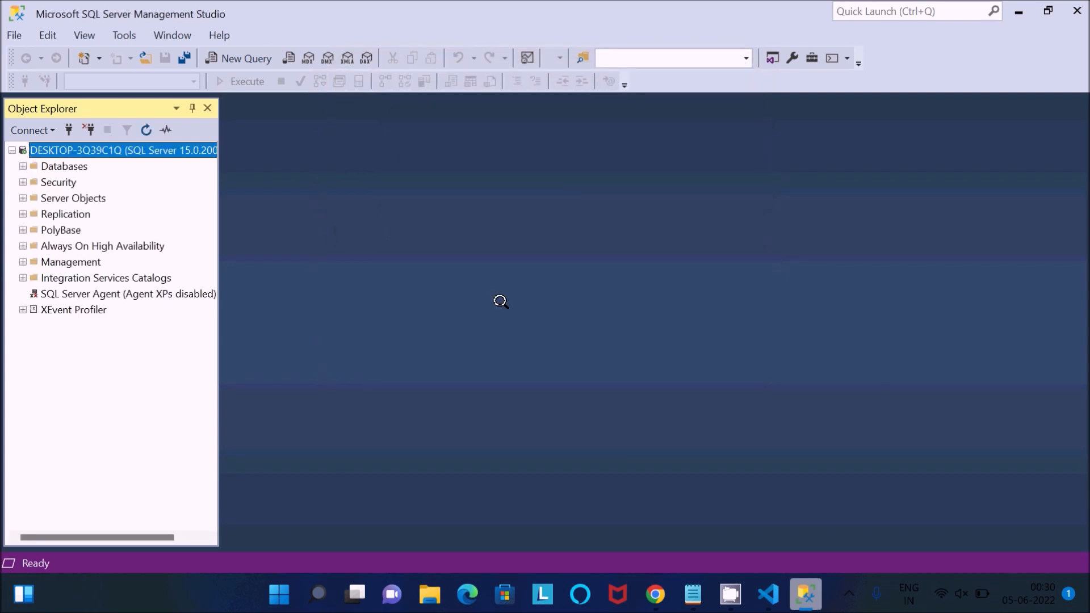
double_click(64, 166)
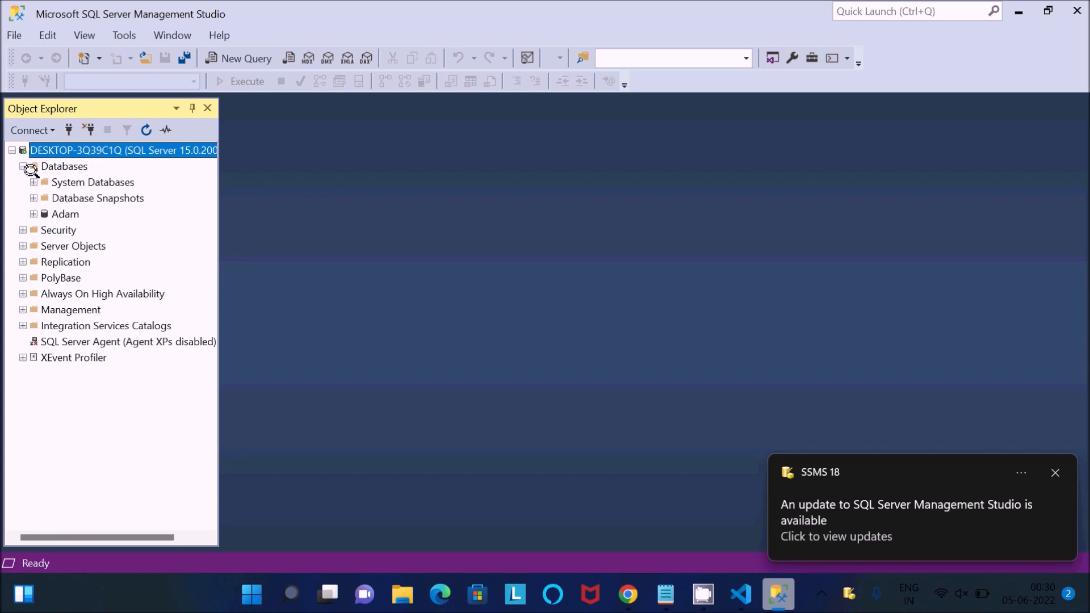
left_click(33, 182)
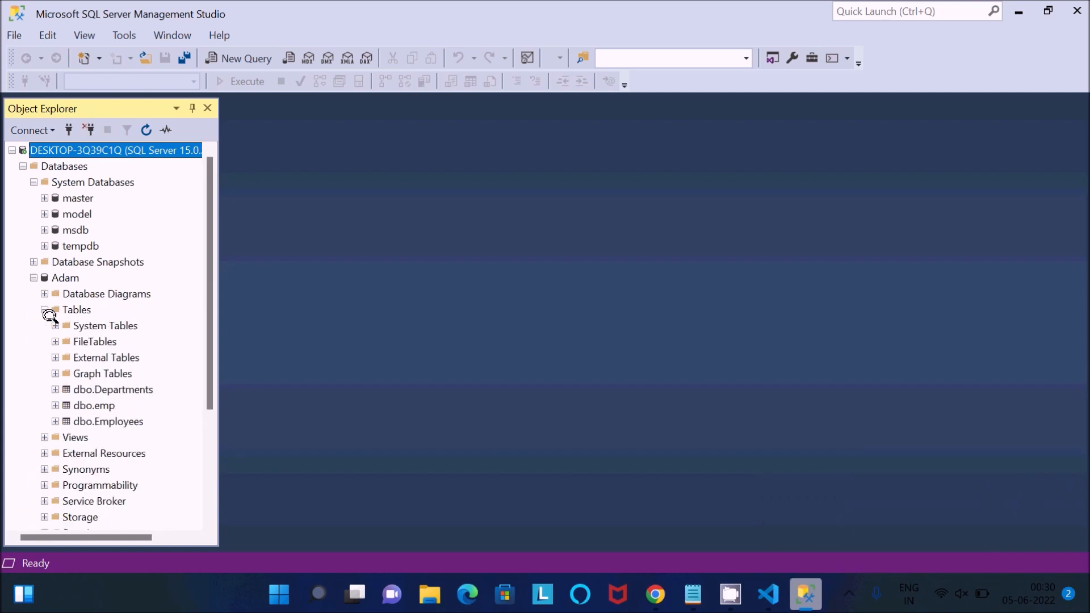
Select dbo.Employees, view its context actions, then minimize SSMS.
left_click(109, 422)
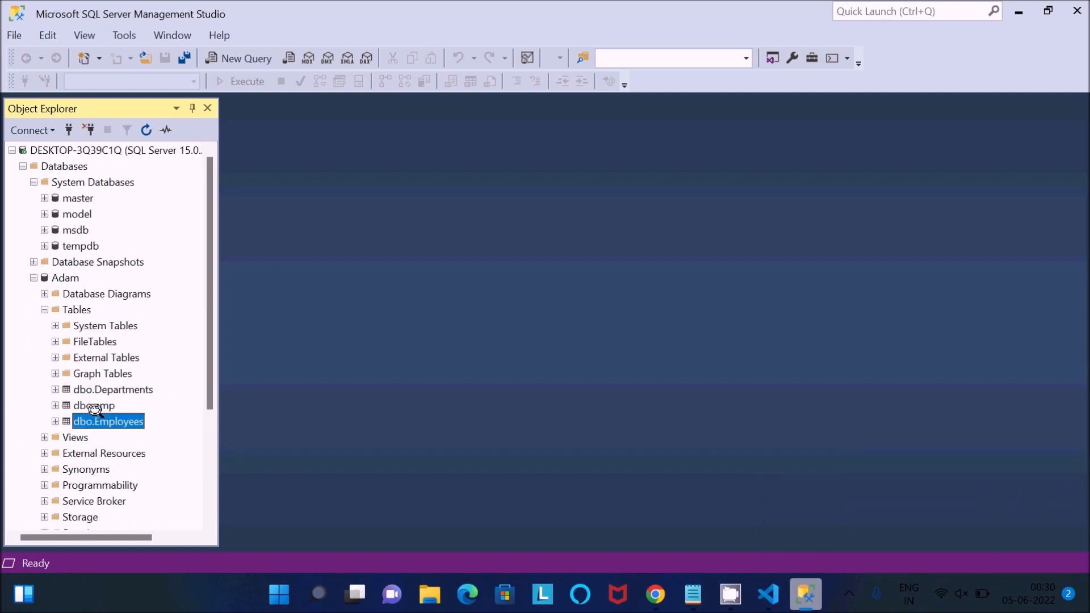
right_click(108, 420)
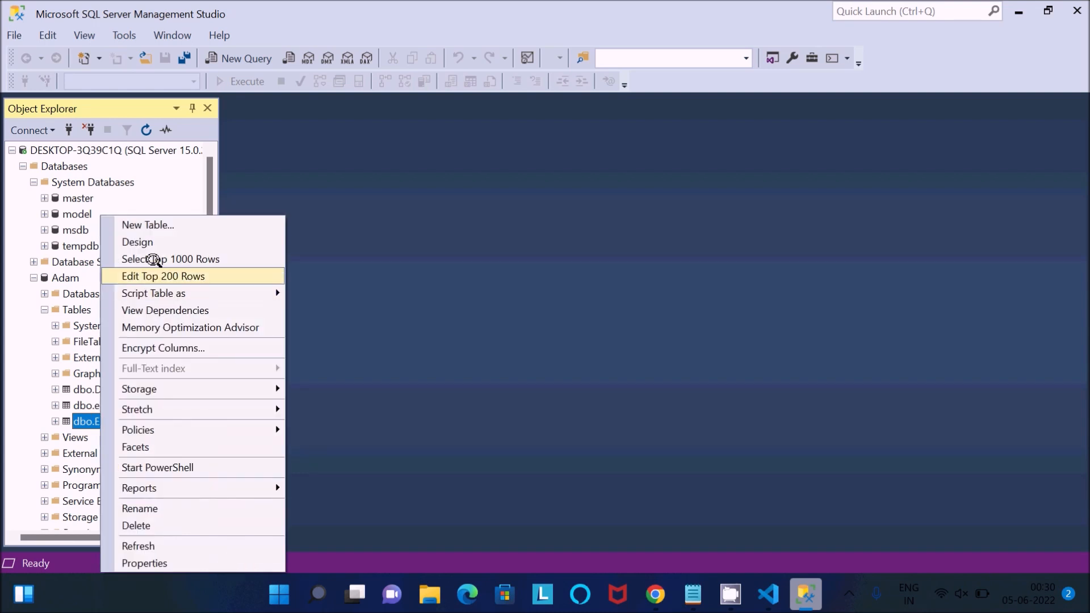
left_click(162, 276)
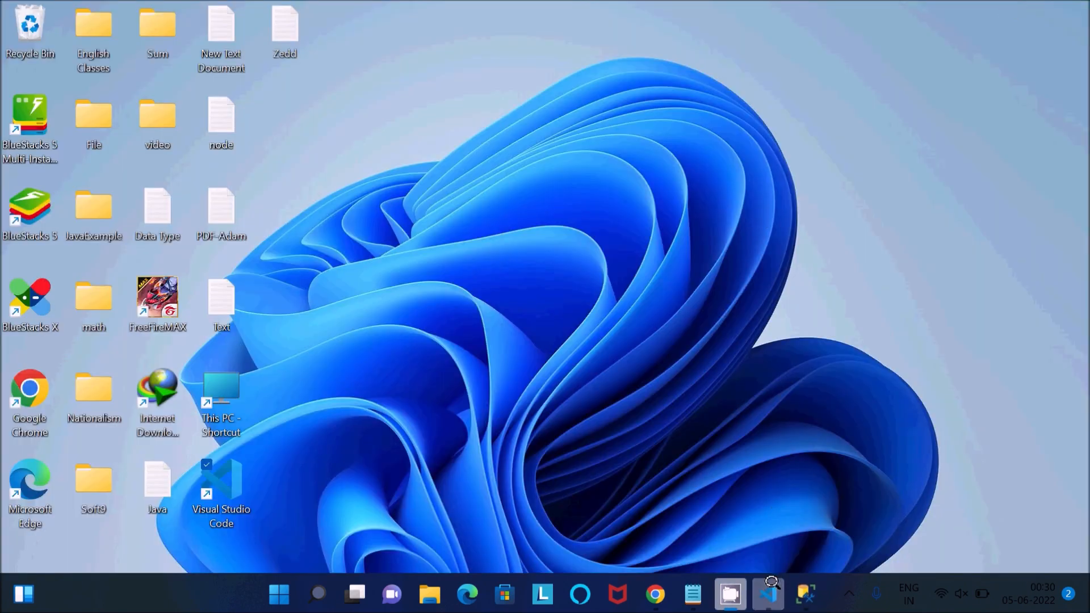
Bring Visual Studio Code to the front from the taskbar.
double_click(222, 482)
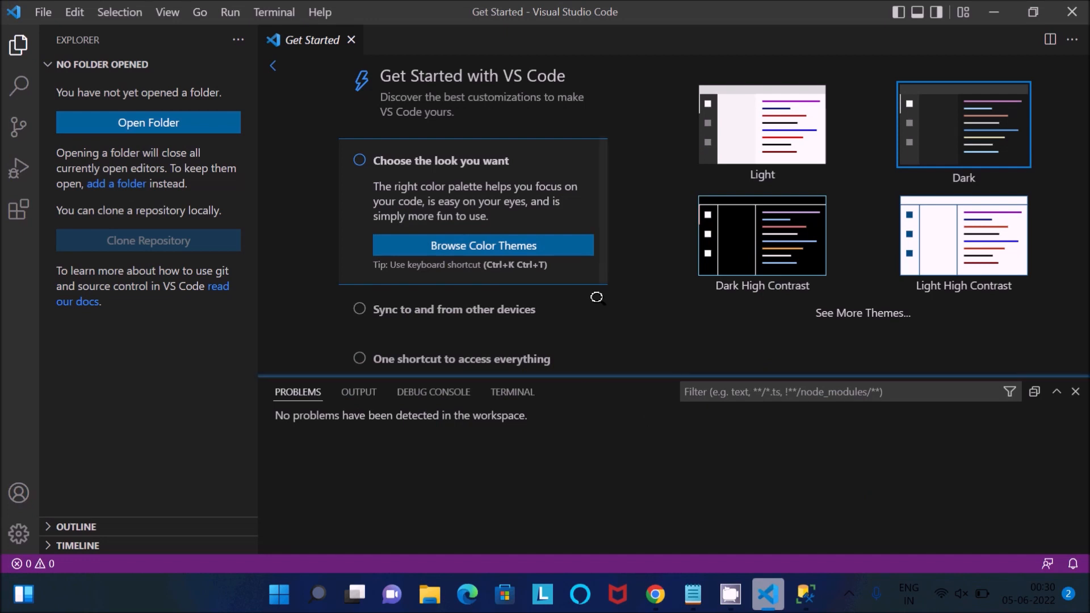
mouse_move(317, 321)
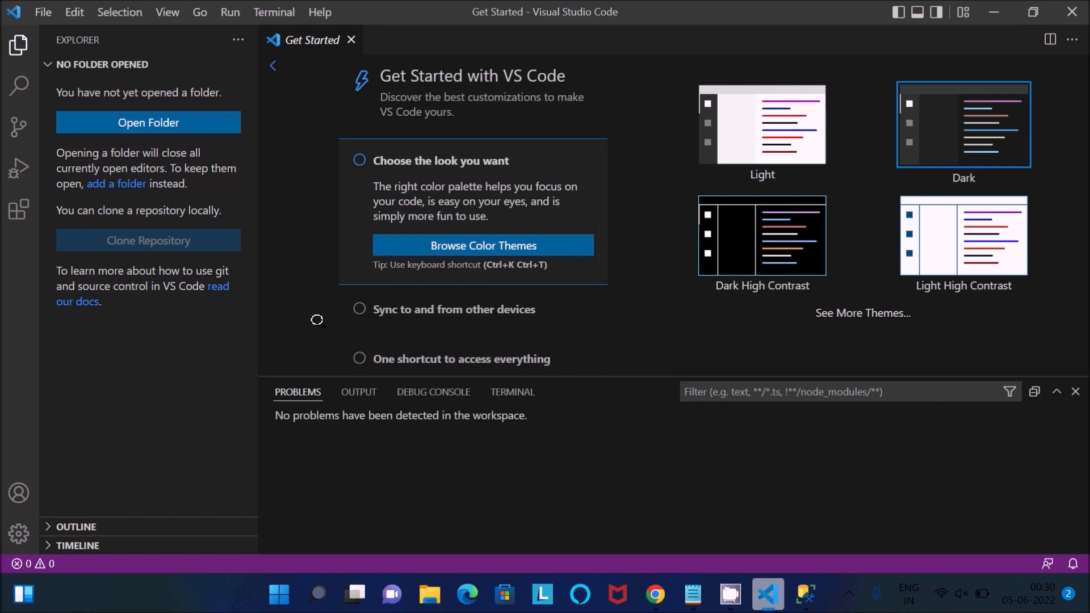
mouse_move(19, 209)
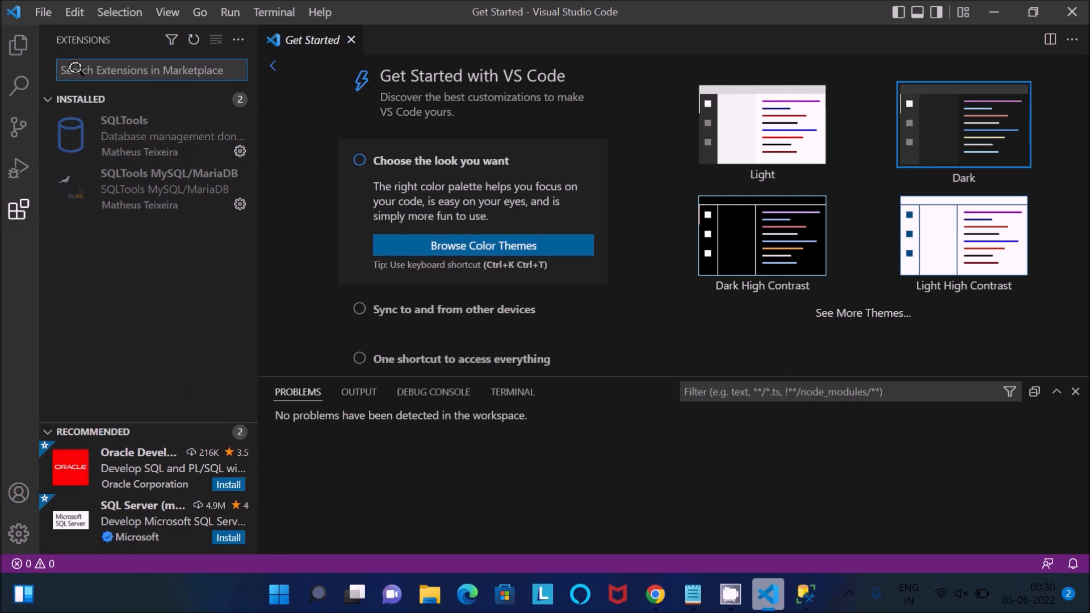
Search extensions for 'sq' and install the SQL Server (mssql) extension.
type("sql server")
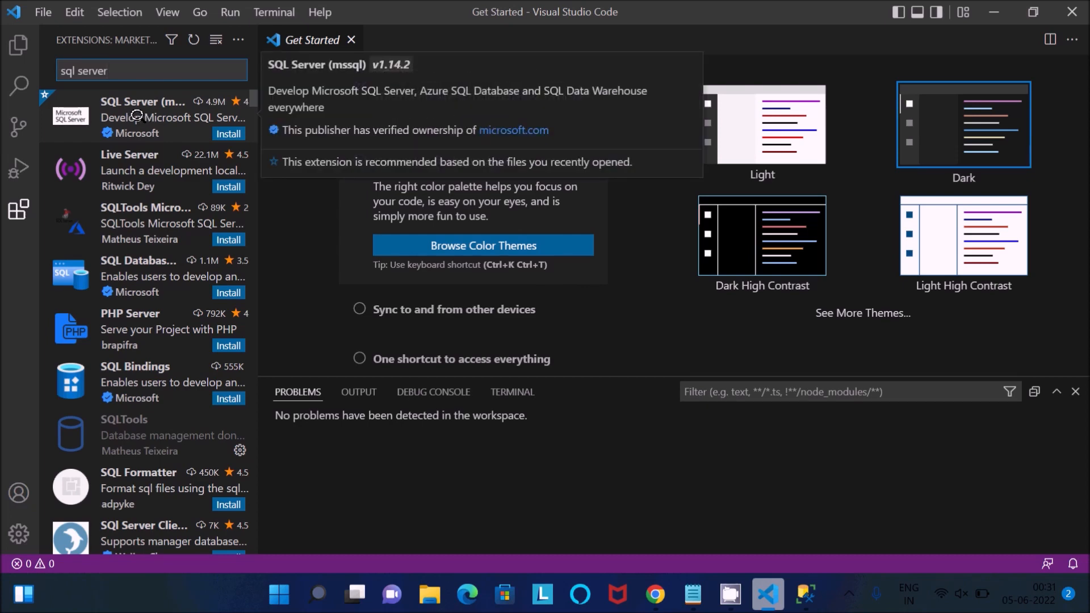
left_click(146, 117)
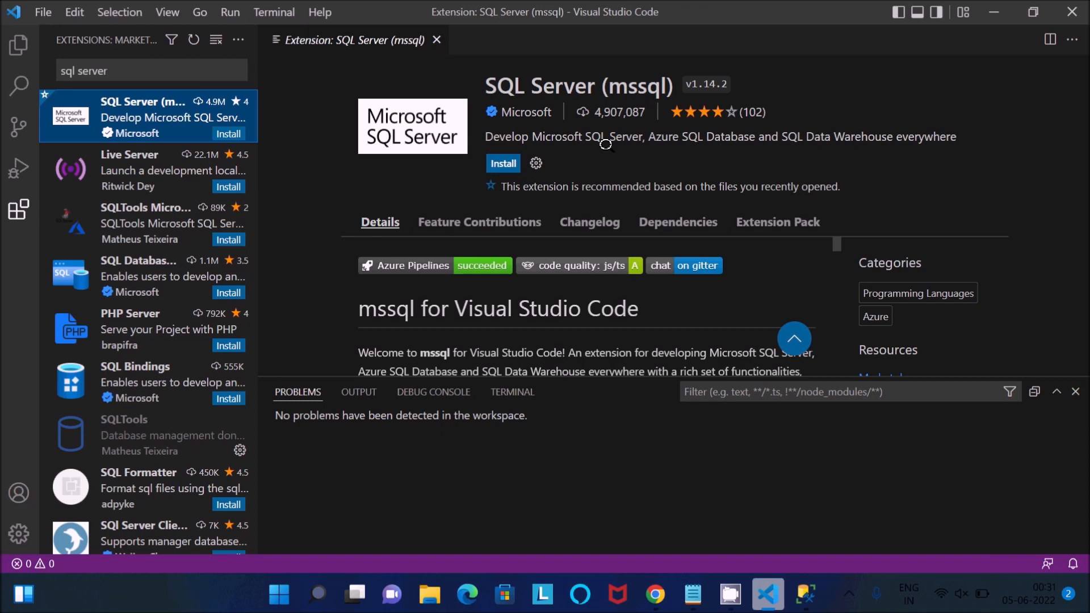
mouse_move(591, 169)
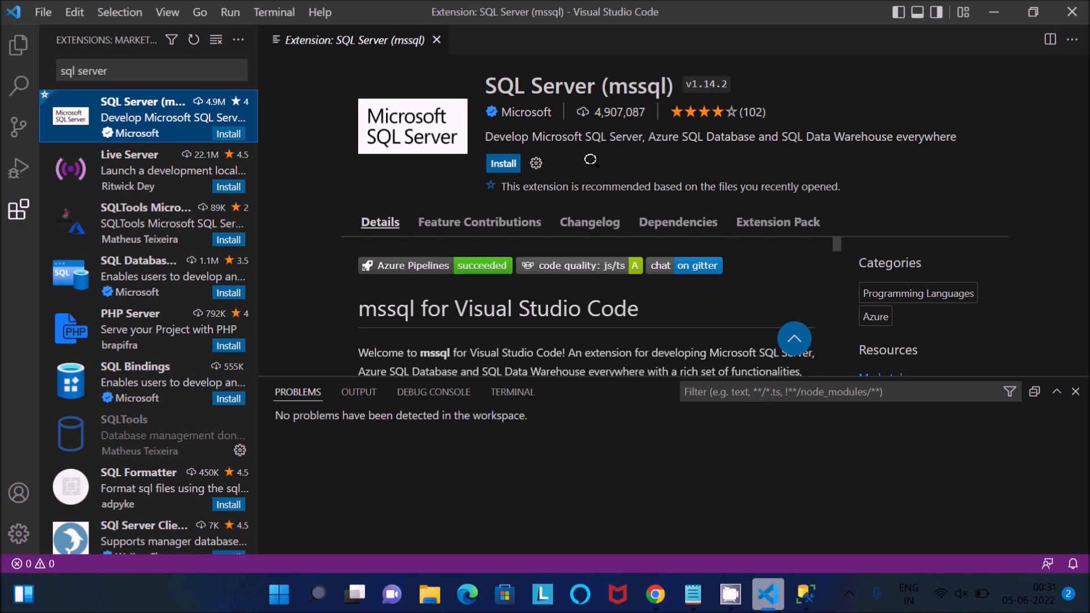
mouse_move(599, 138)
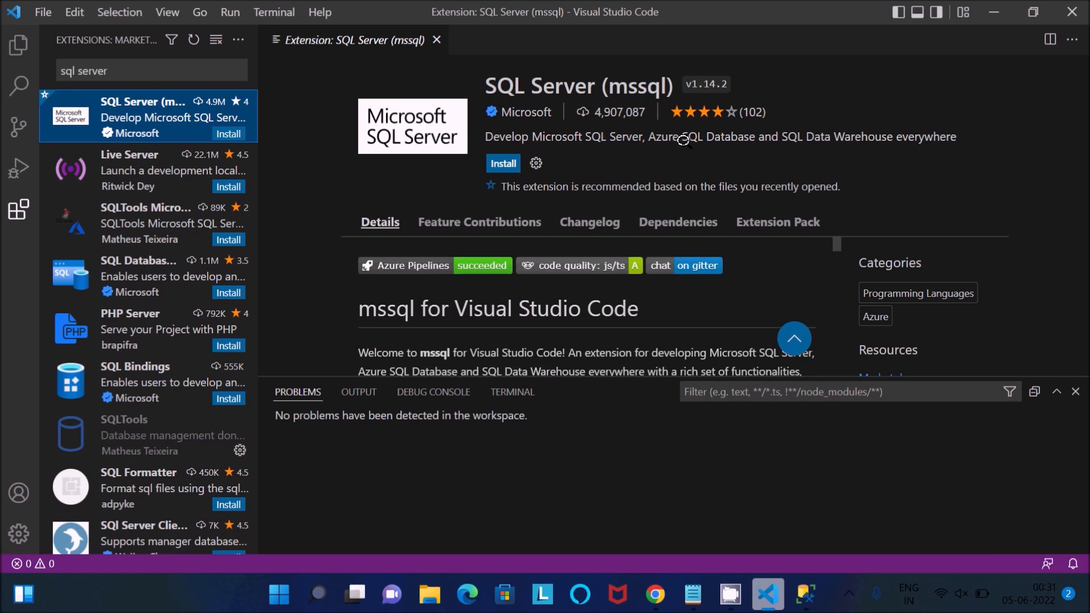
mouse_move(825, 148)
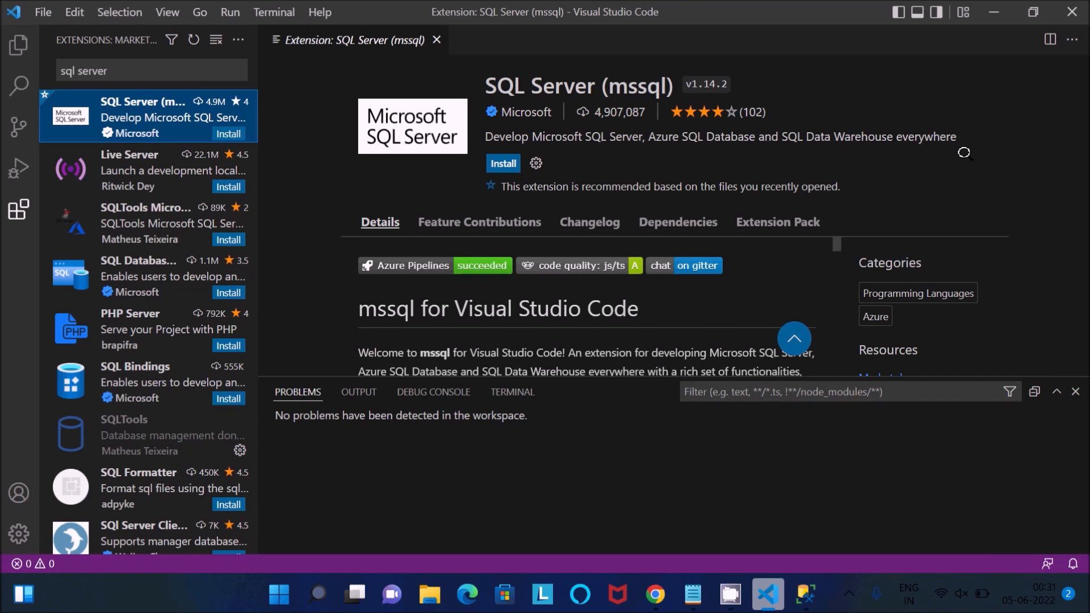
left_click(503, 164)
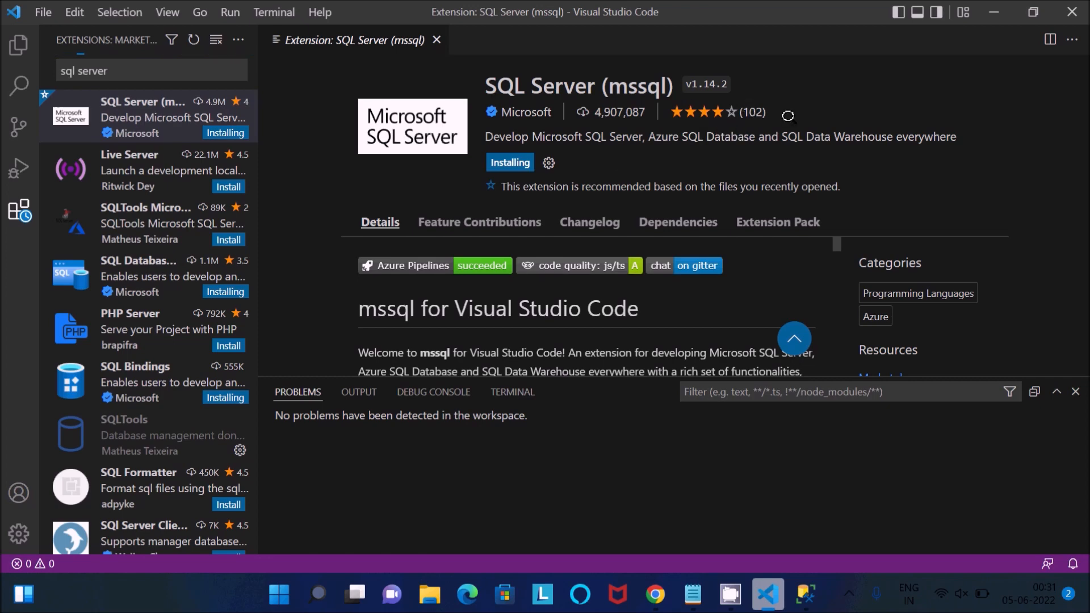
mouse_move(612, 113)
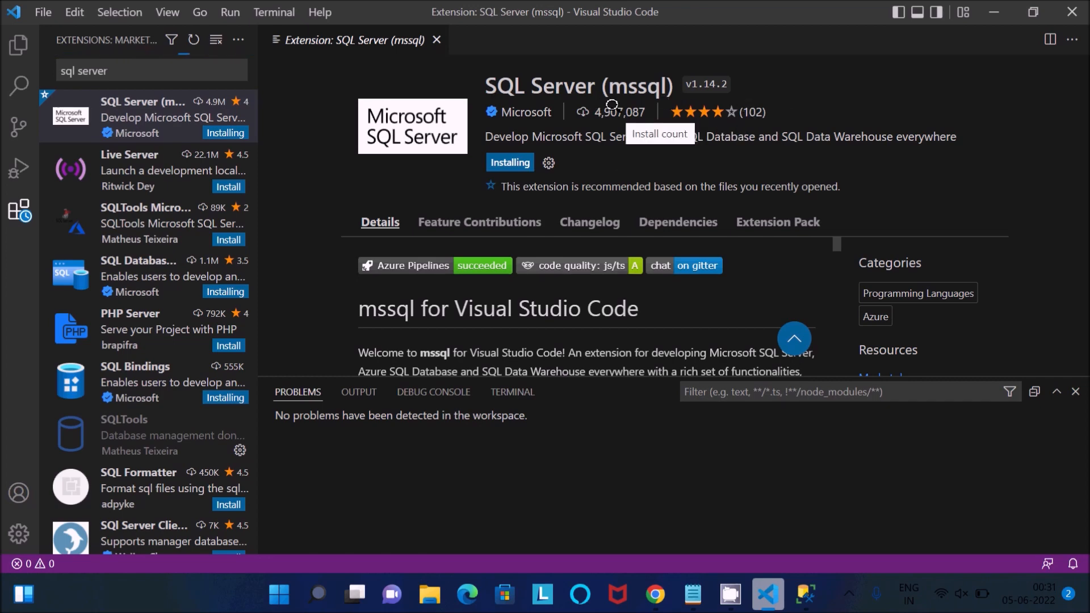
mouse_move(705, 84)
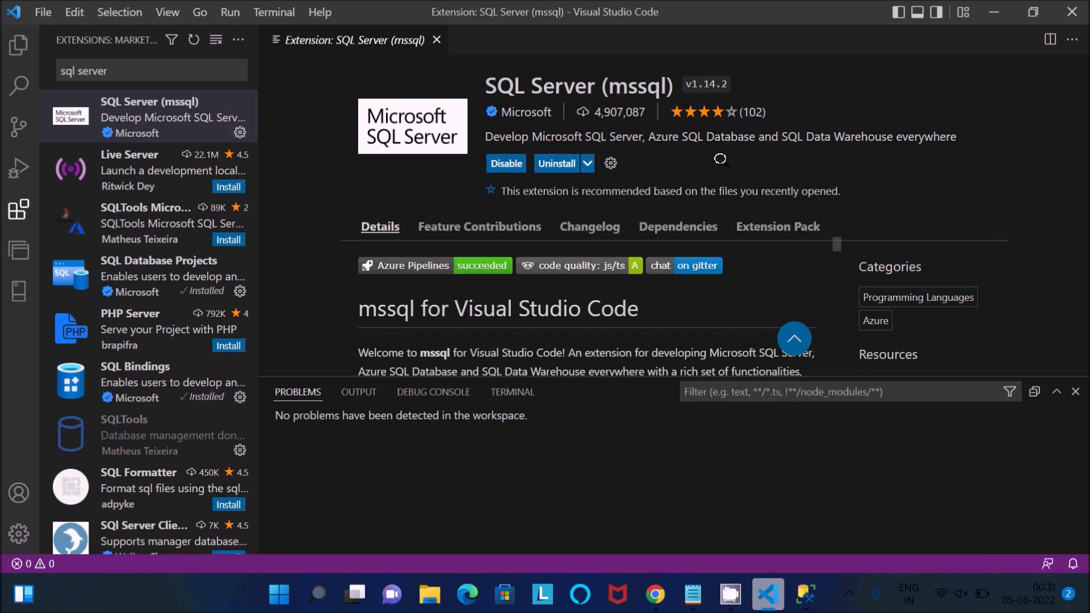
mouse_move(19, 249)
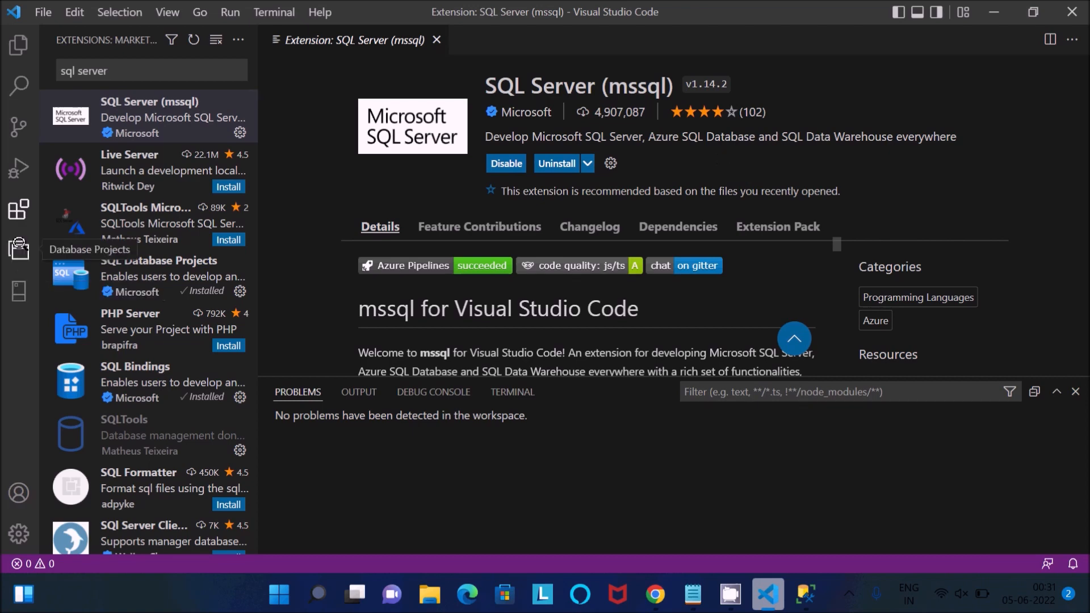
mouse_move(18, 292)
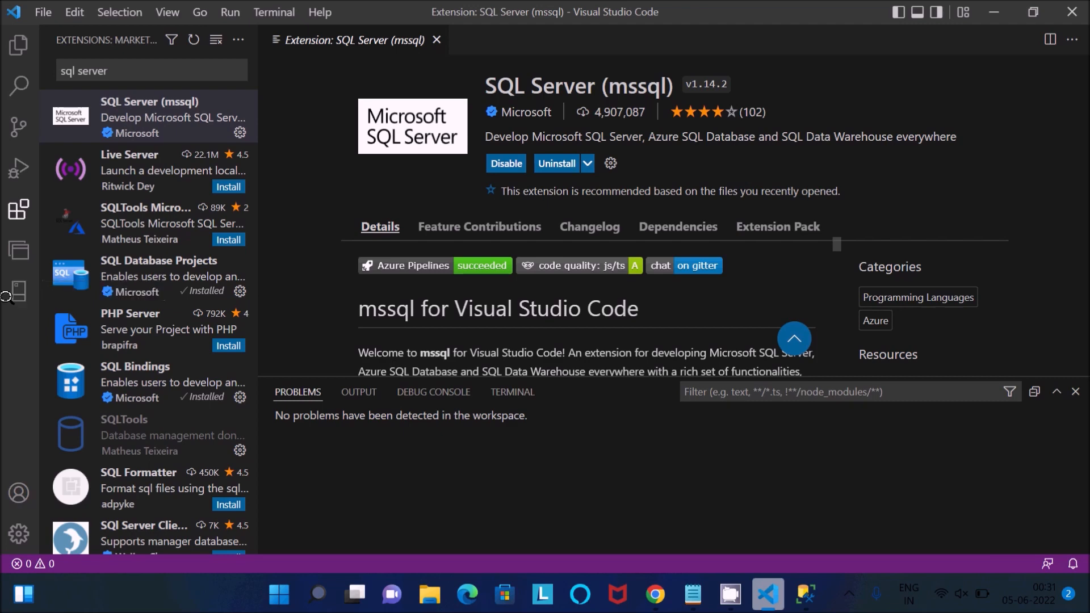
mouse_move(18, 291)
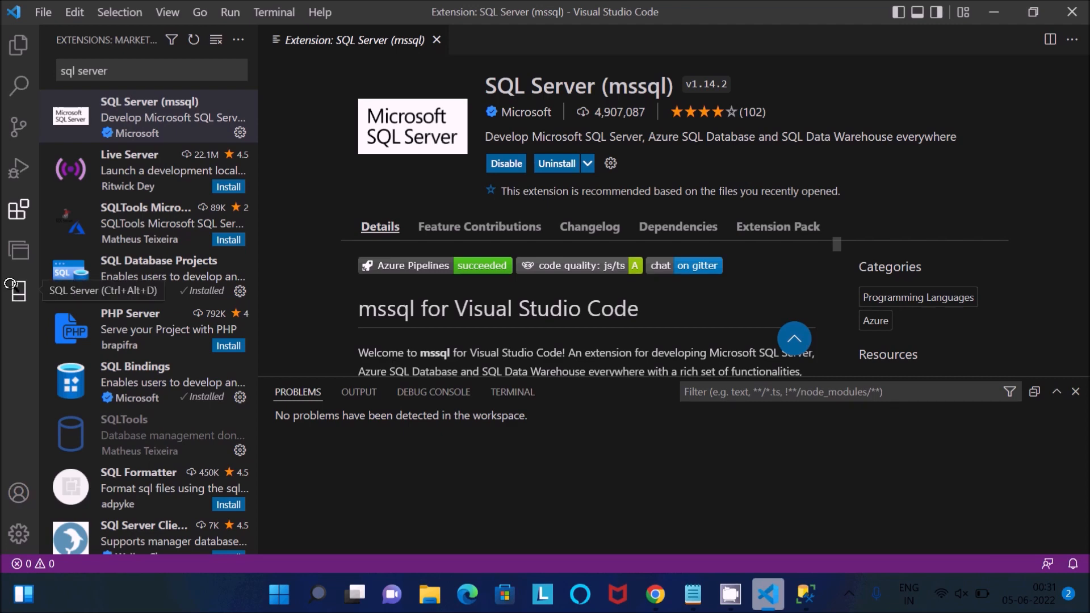
left_click(18, 44)
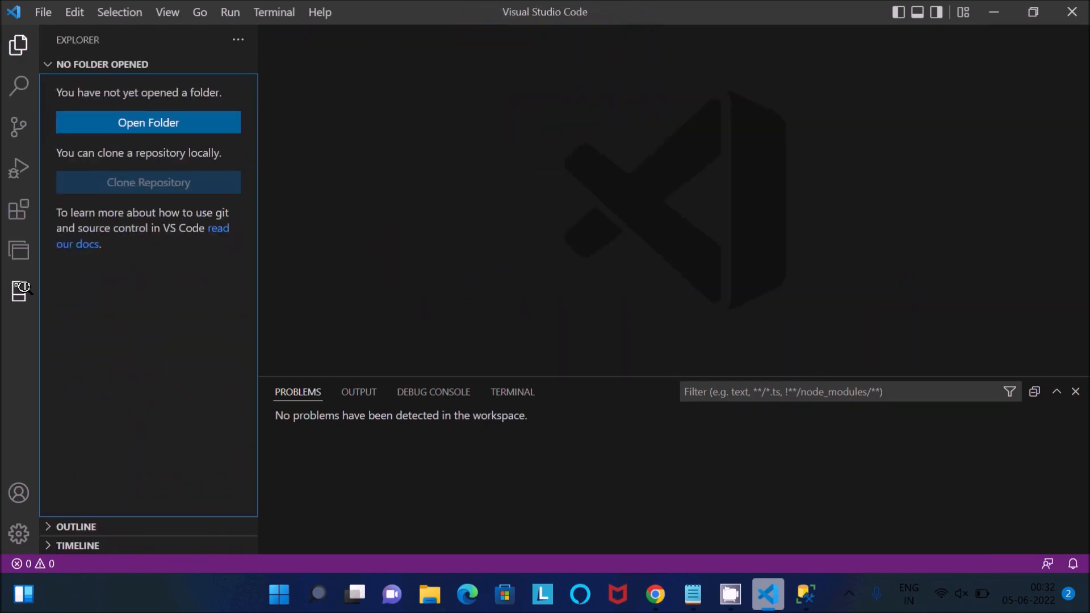
mouse_move(18, 290)
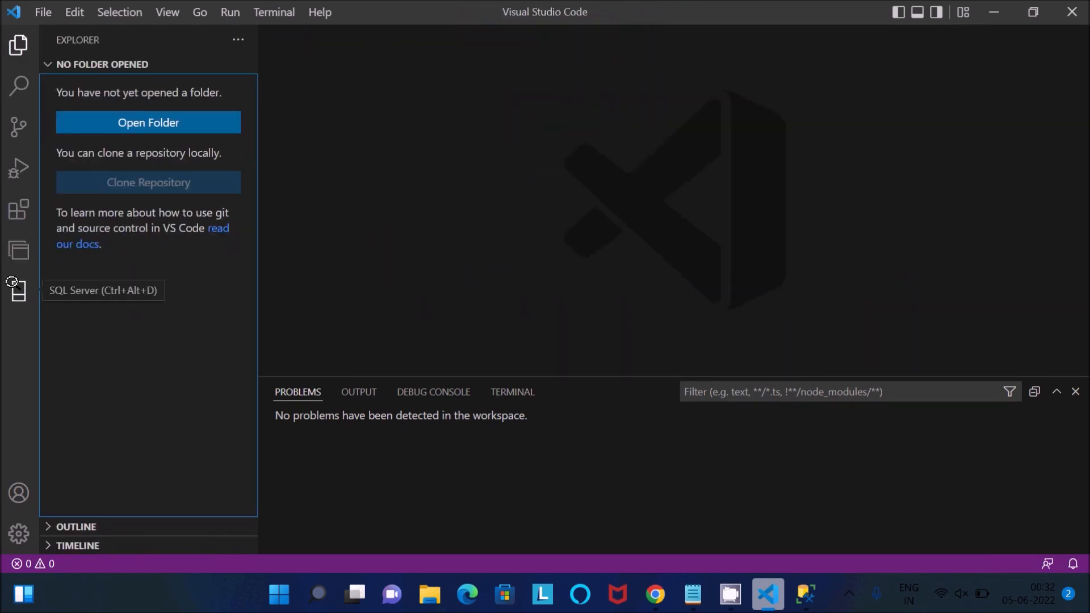
Show the SQL Server connections panel while the SQL tools service installs.
left_click(18, 292)
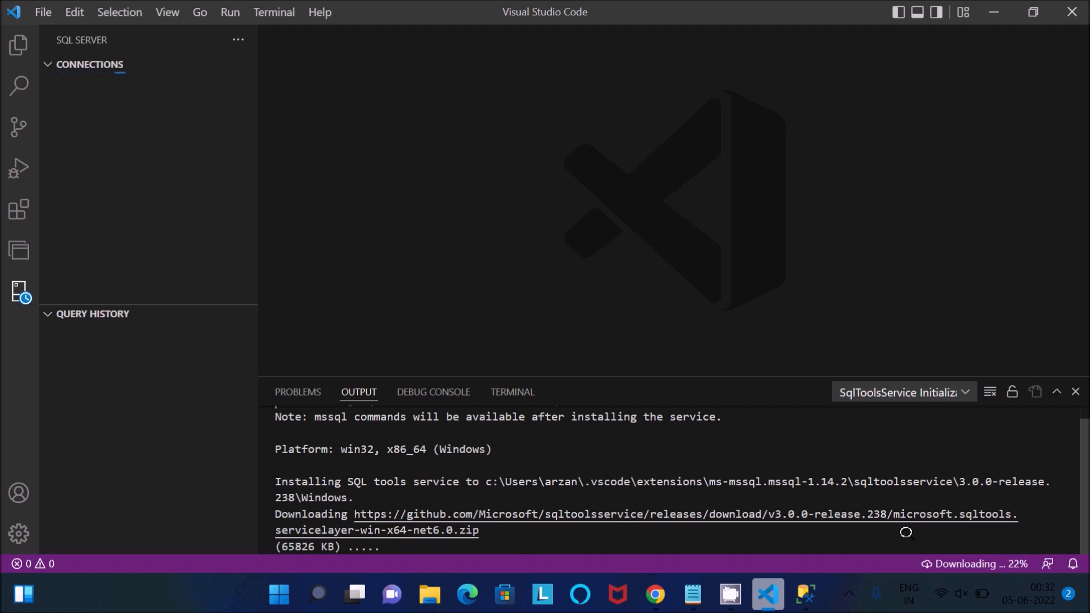
mouse_move(516, 547)
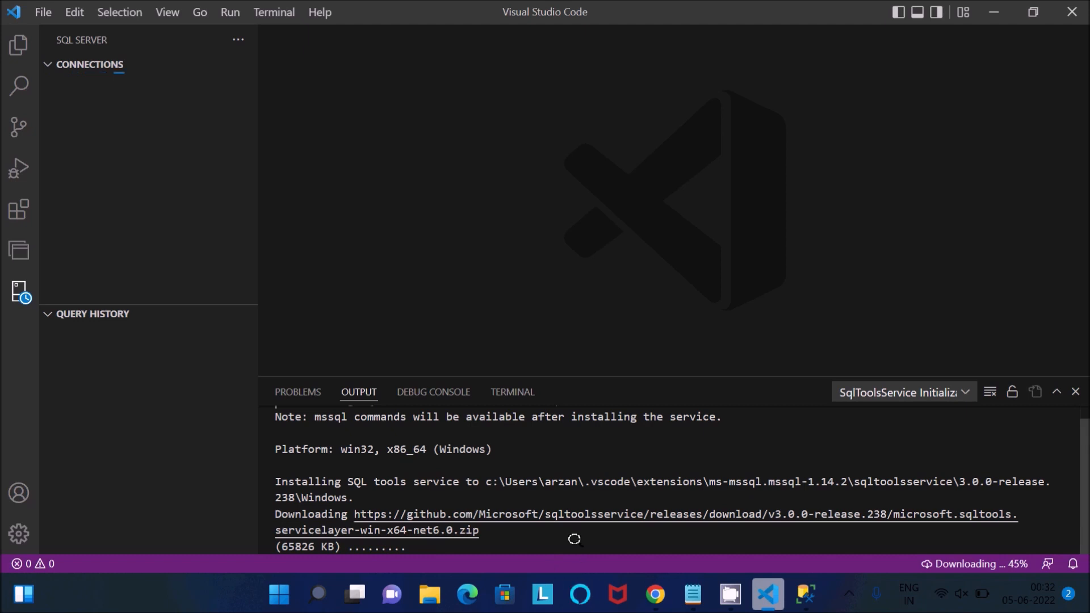
mouse_move(573, 534)
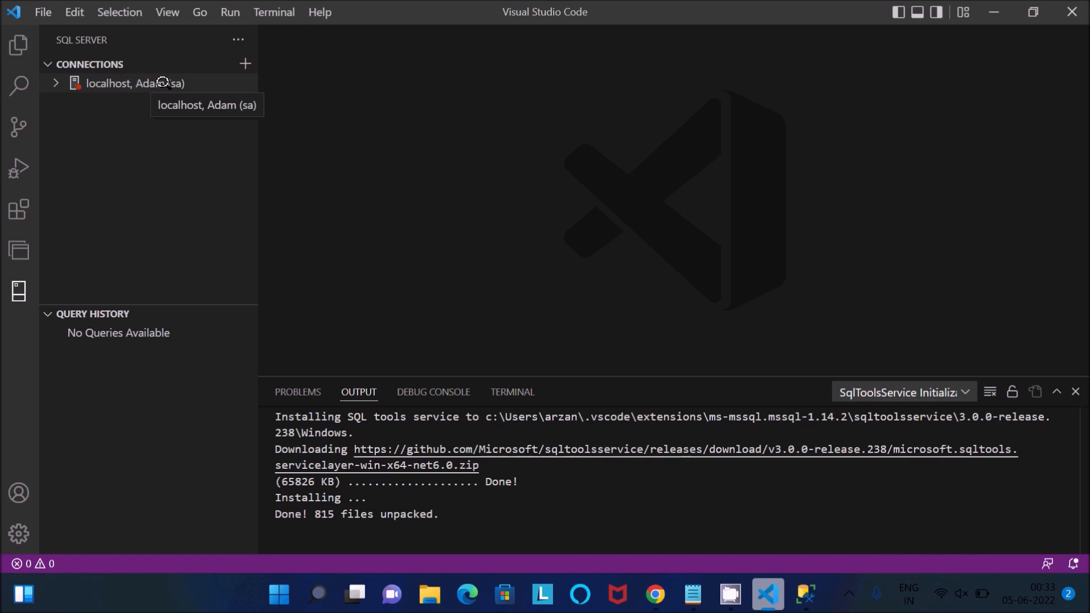
Connect to localhost with the sa password and expand its database object folders.
left_click(136, 83)
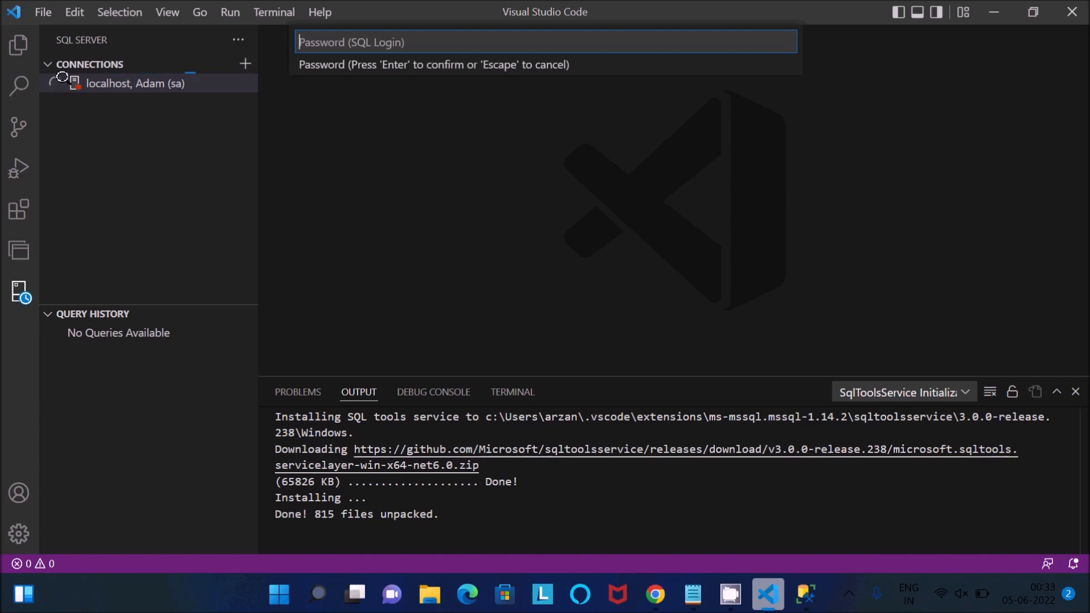
mouse_move(135, 82)
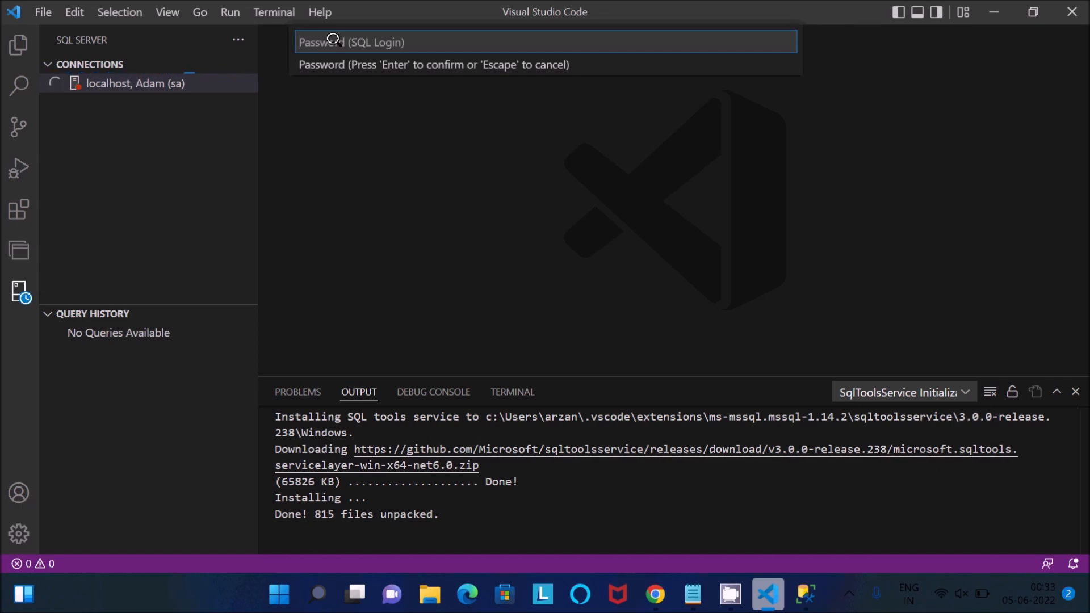
type("****")
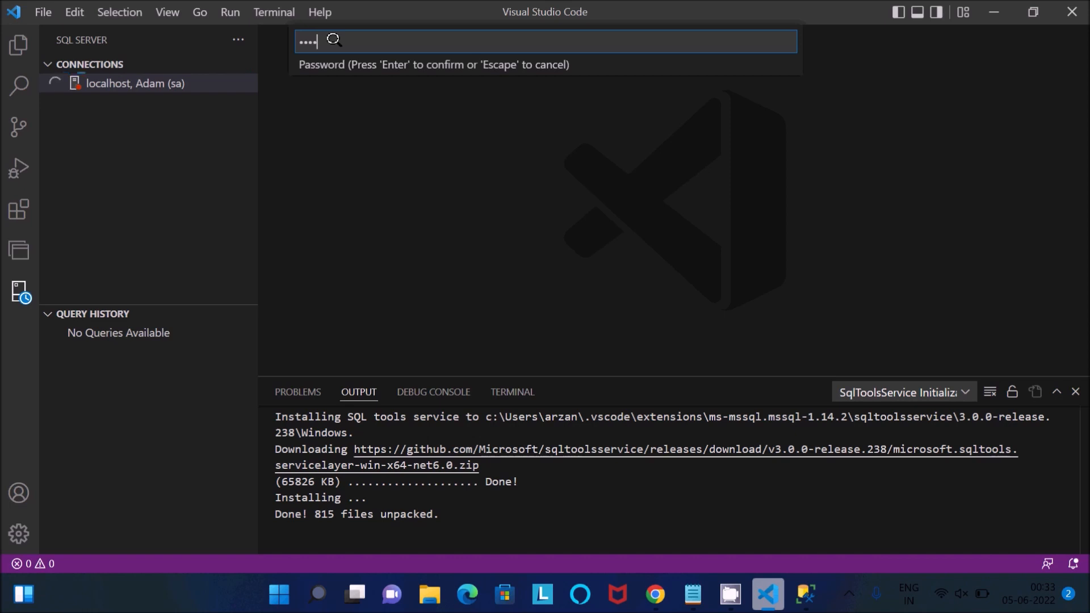
key("Enter")
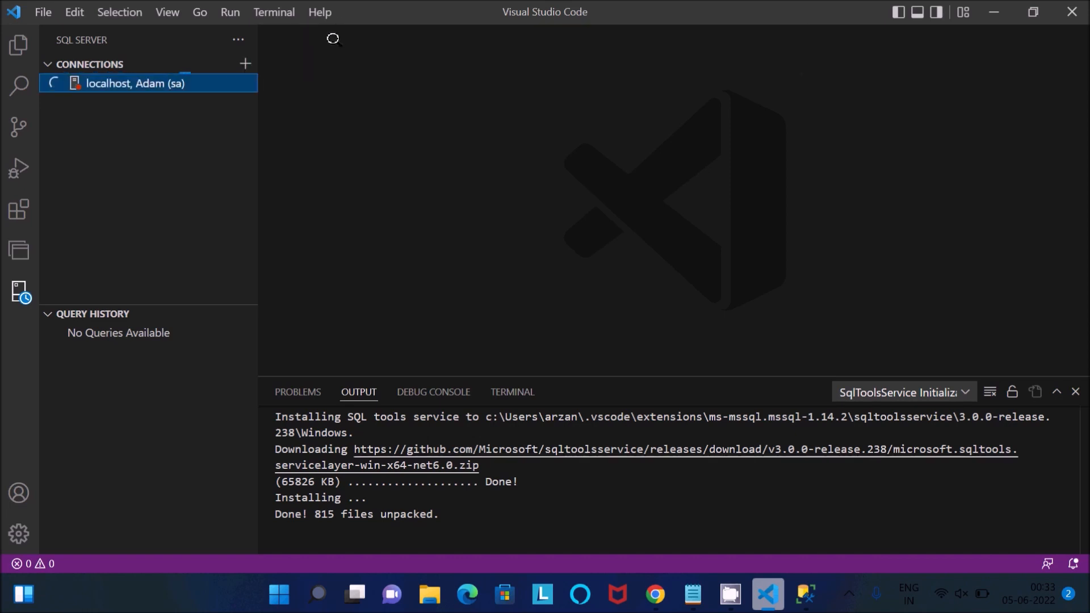
left_click(135, 83)
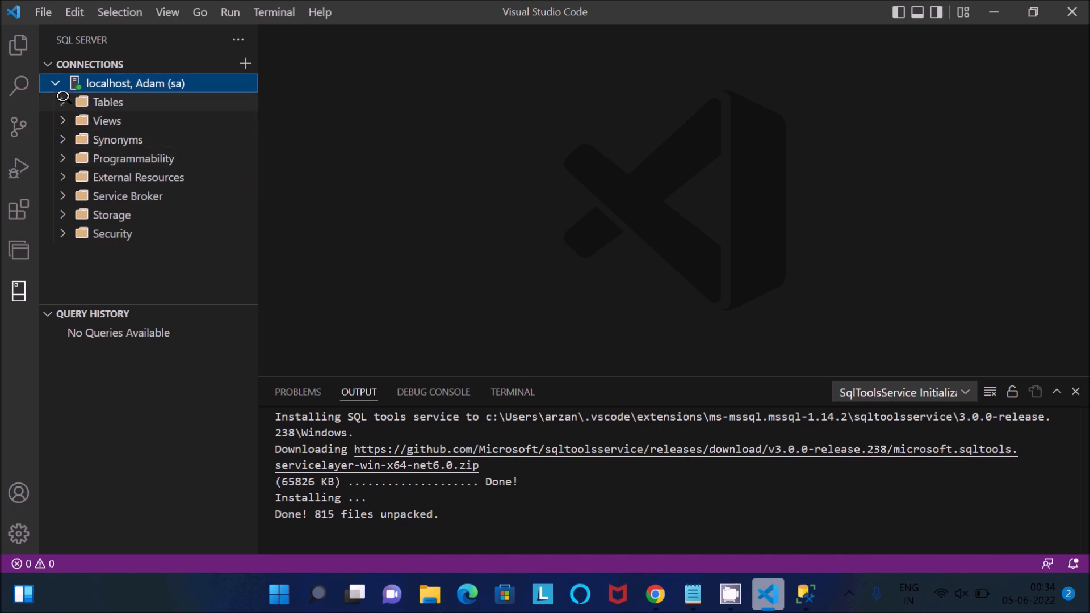
Expand Tables and run Select Top 1000 on dbo.Employees.
left_click(107, 101)
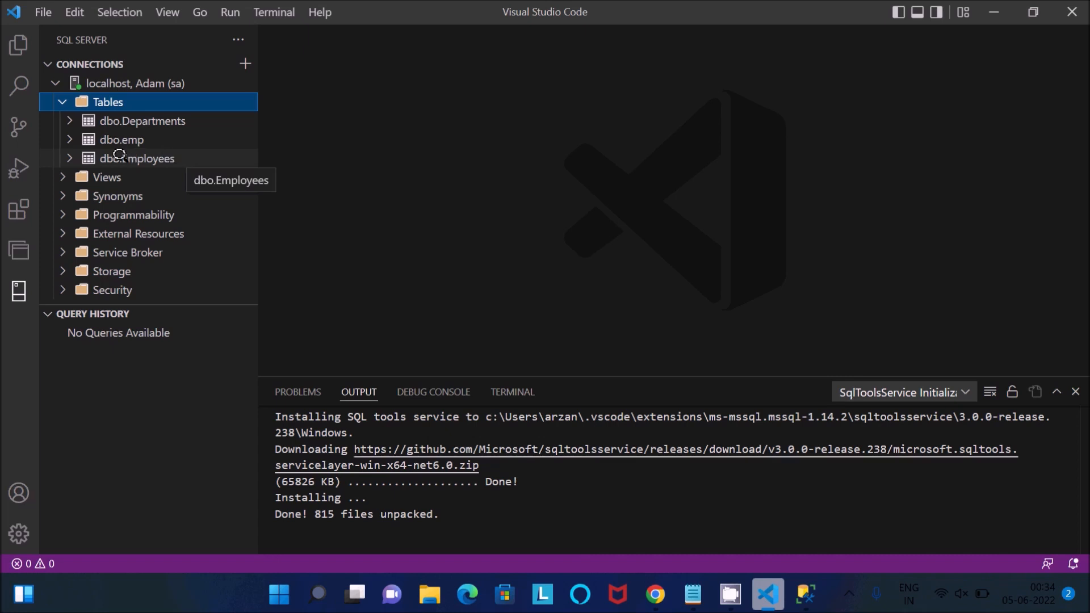
left_click(138, 158)
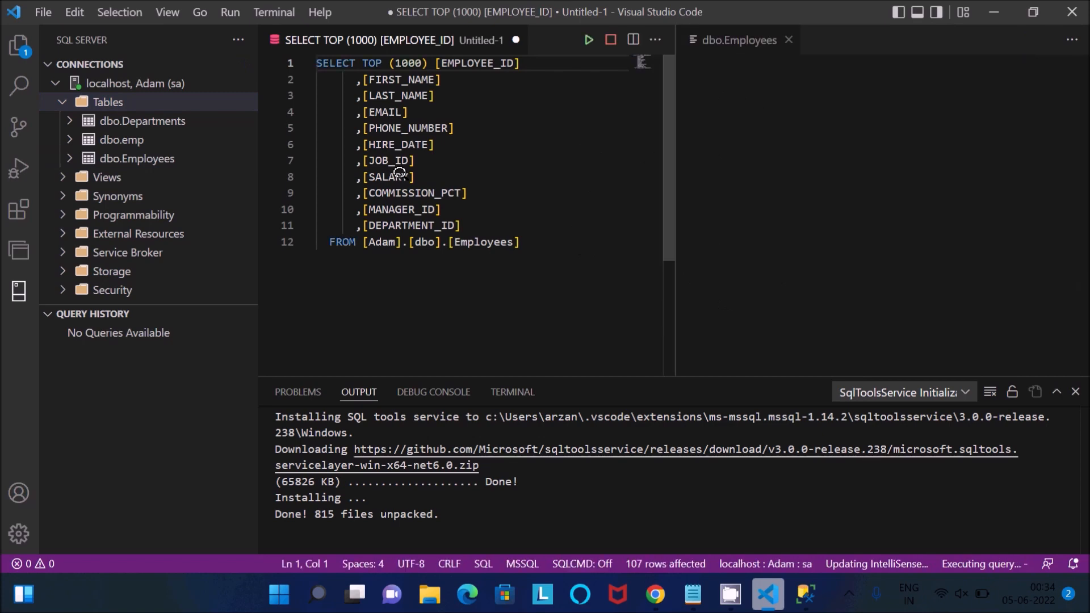
Review the Employees results grid showing 107 rows.
left_click(588, 39)
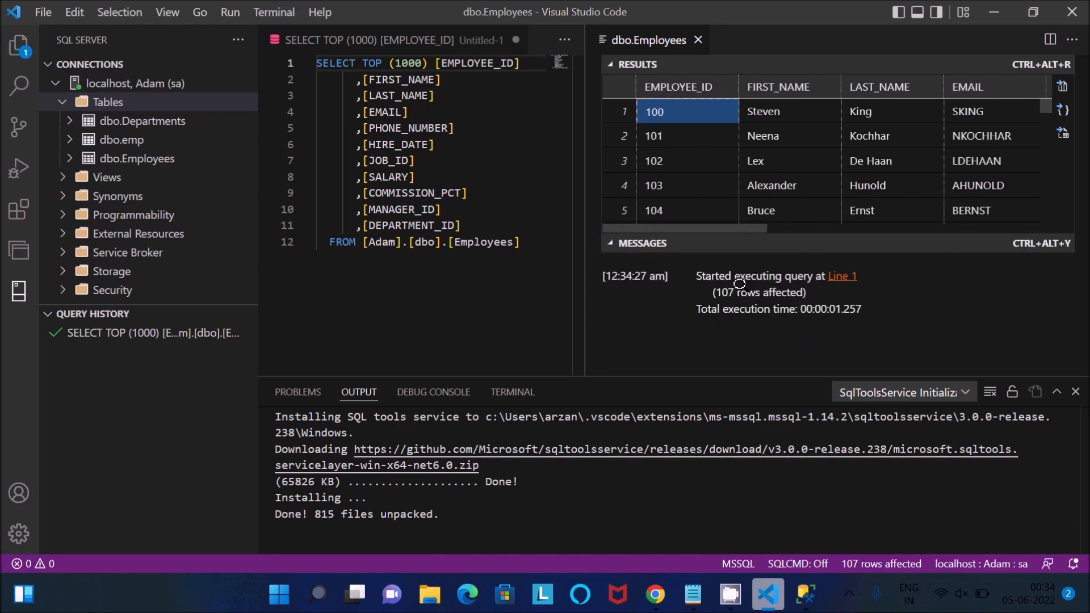
mouse_move(722, 303)
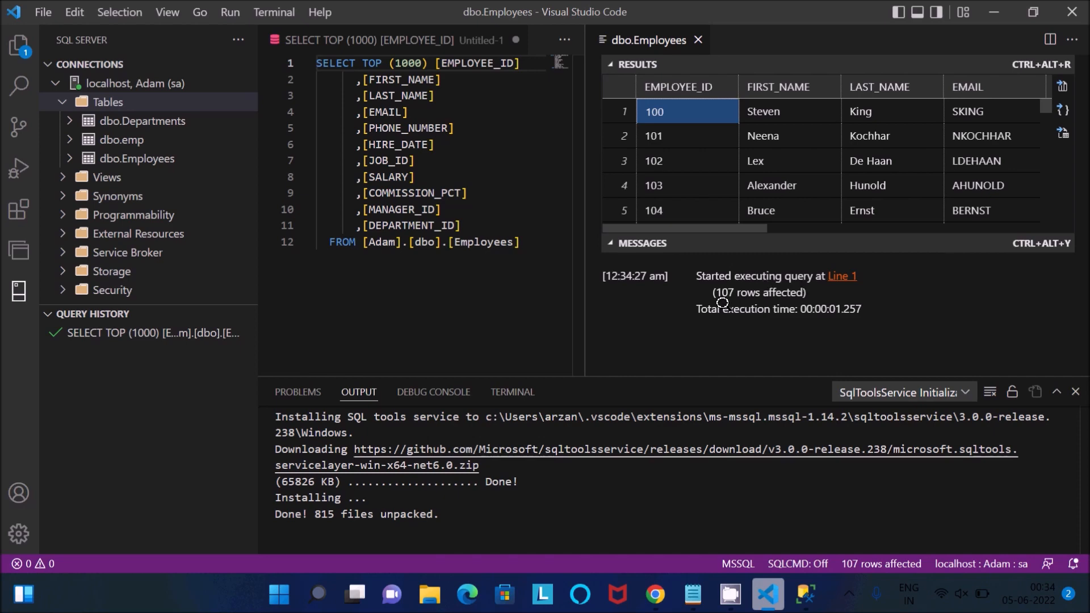
mouse_move(791, 228)
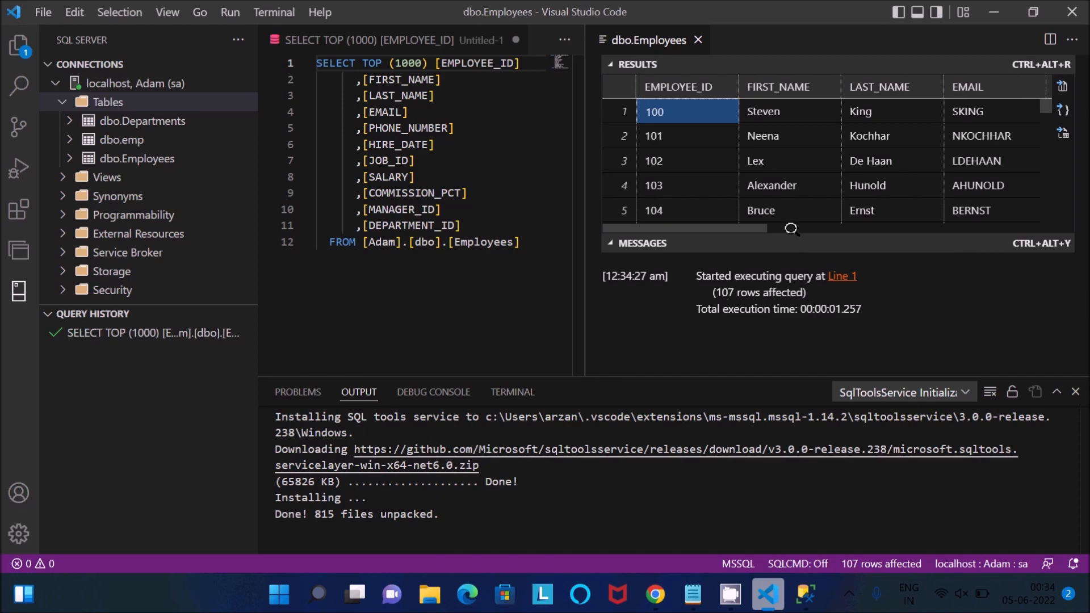
scroll("down", 3)
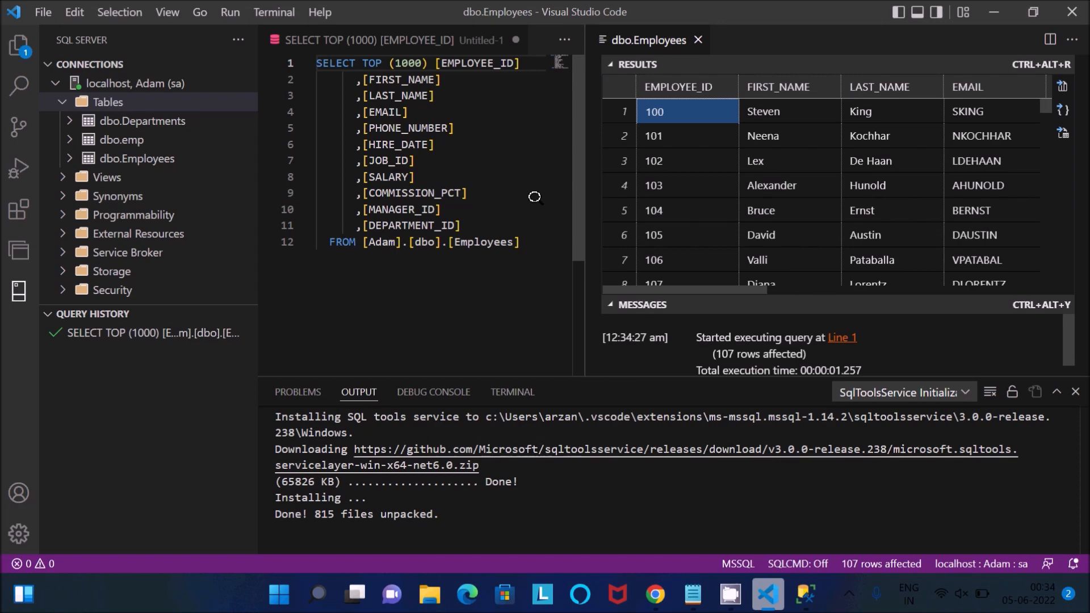
mouse_move(530, 230)
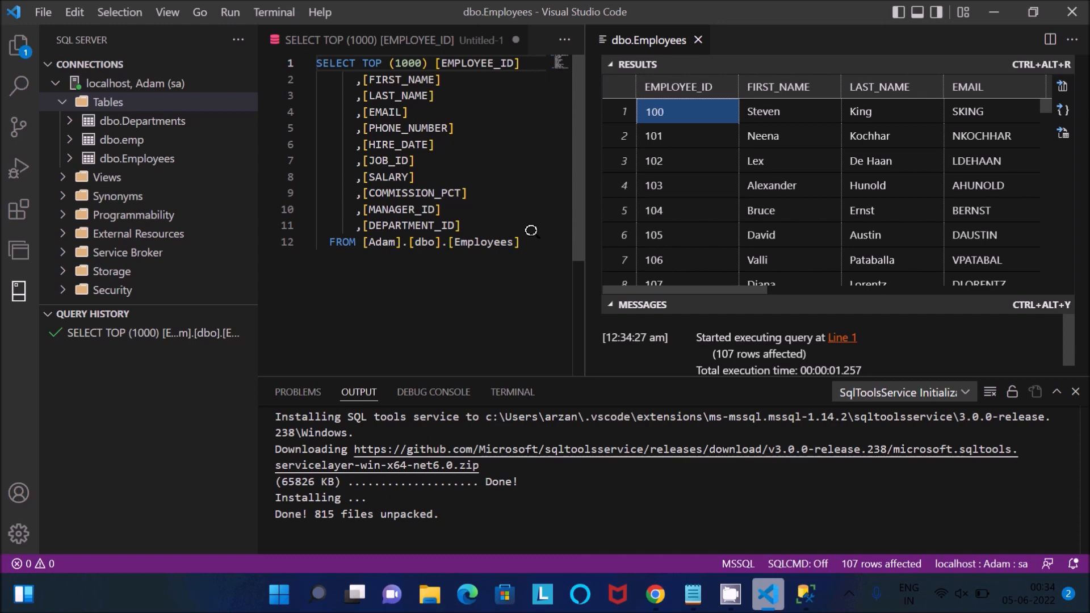
mouse_move(381, 269)
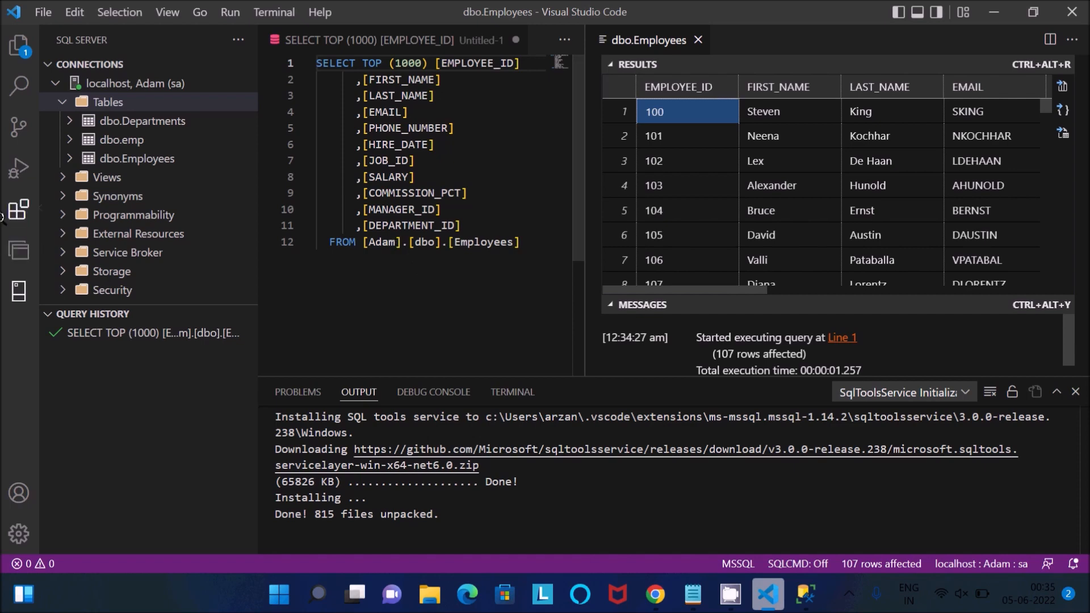
Return to Extensions and reopen the SQL Server (mssql) details page.
left_click(20, 209)
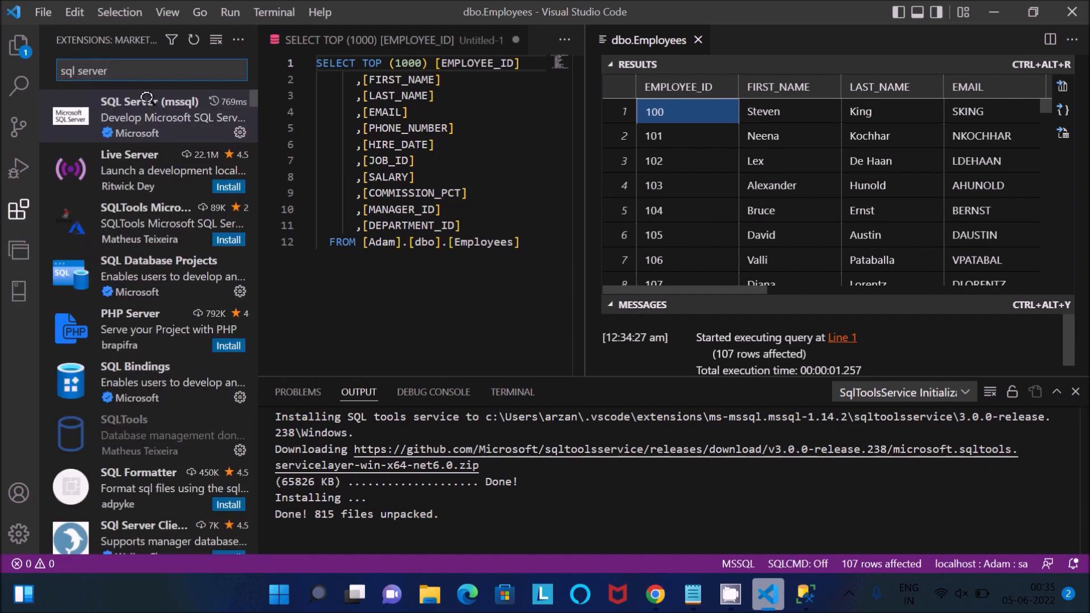
left_click(146, 117)
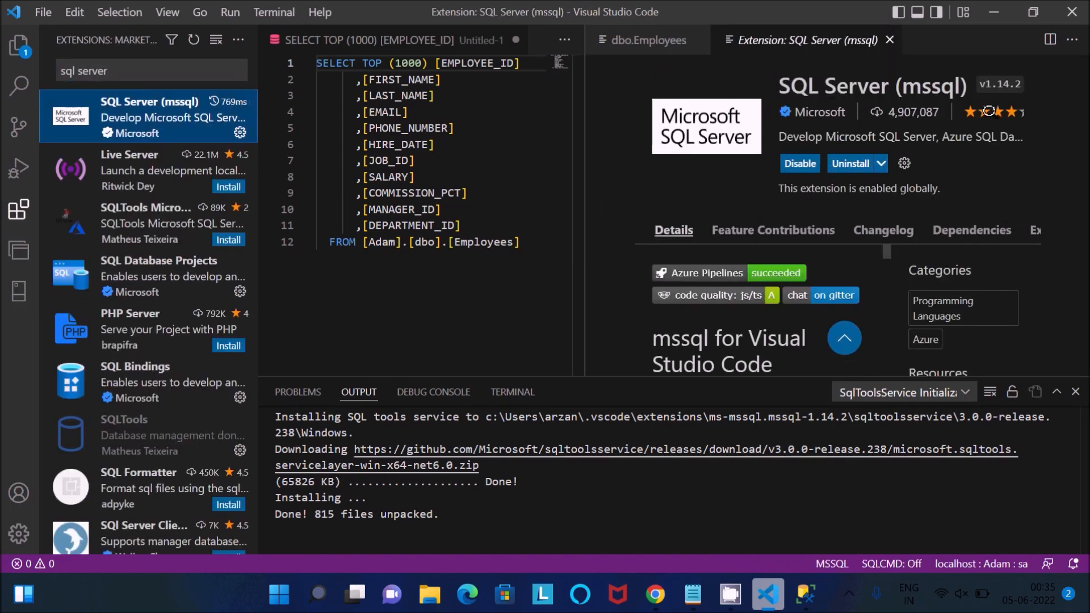